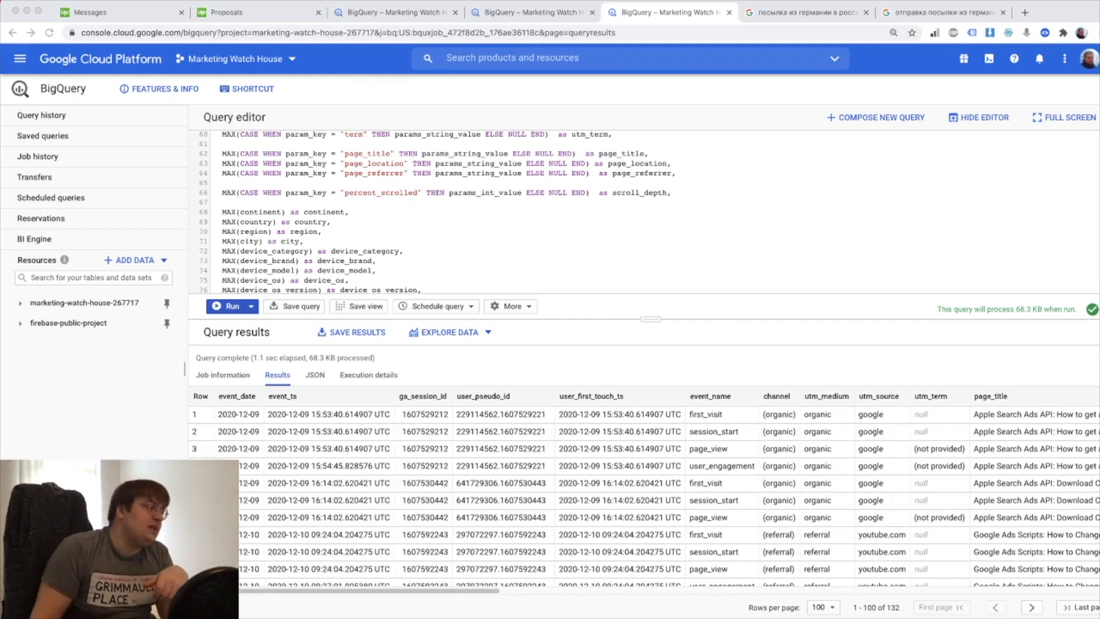
Step: Bring up the Schedule query choices for the event aggregation query
{"action": "scroll", "scroll_direction": "down", "scroll_amount": 3}
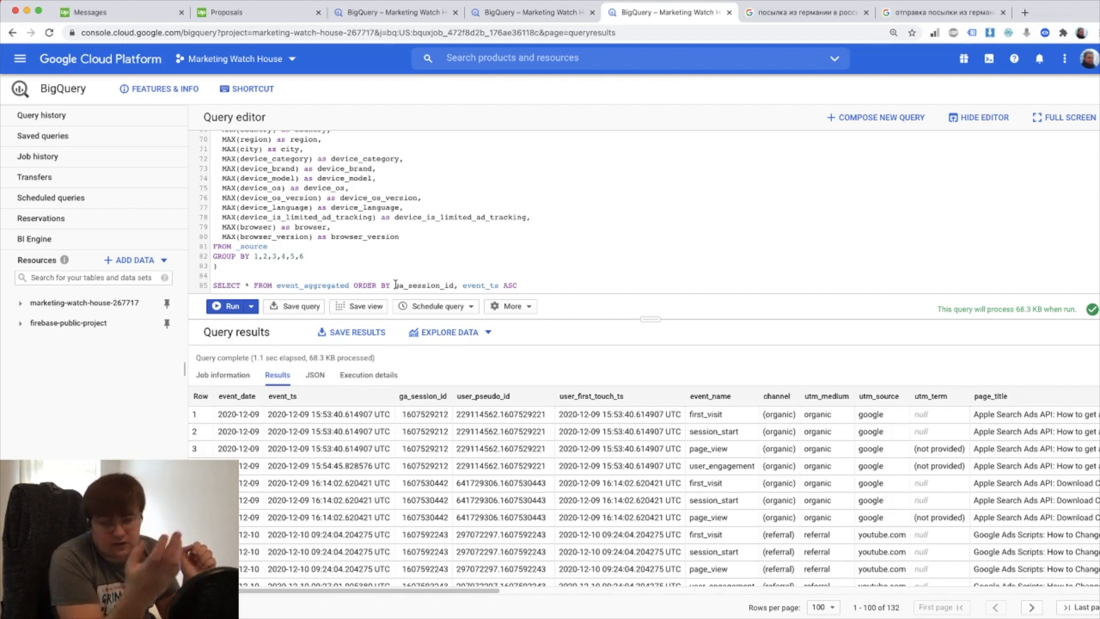
{"action": "left_click", "coordinate": [436, 306]}
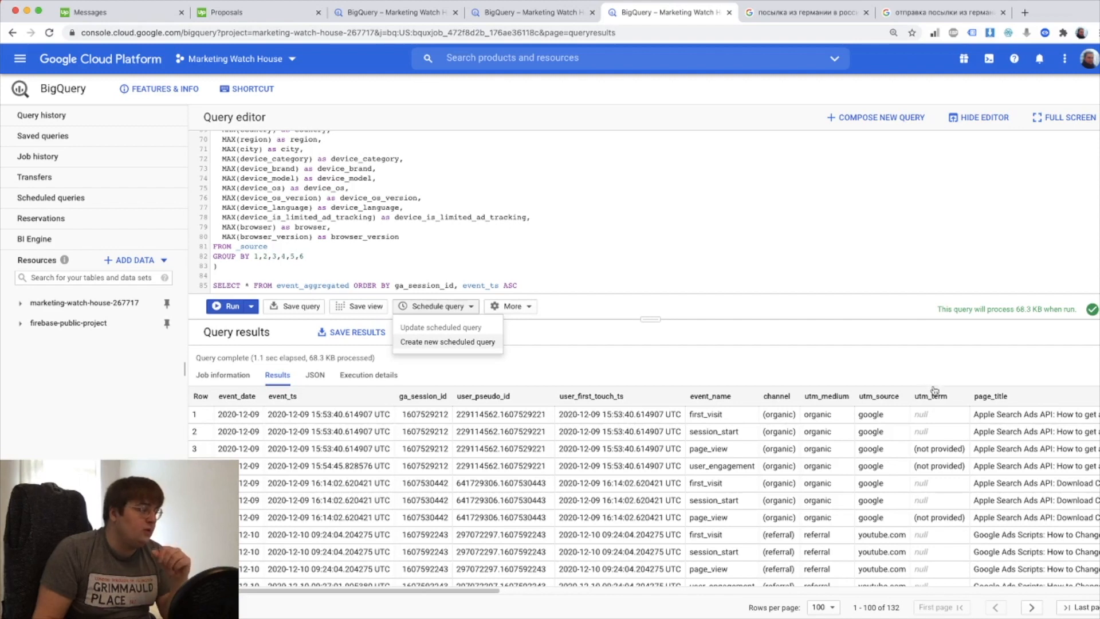
{"action": "left_click", "coordinate": [447, 342]}
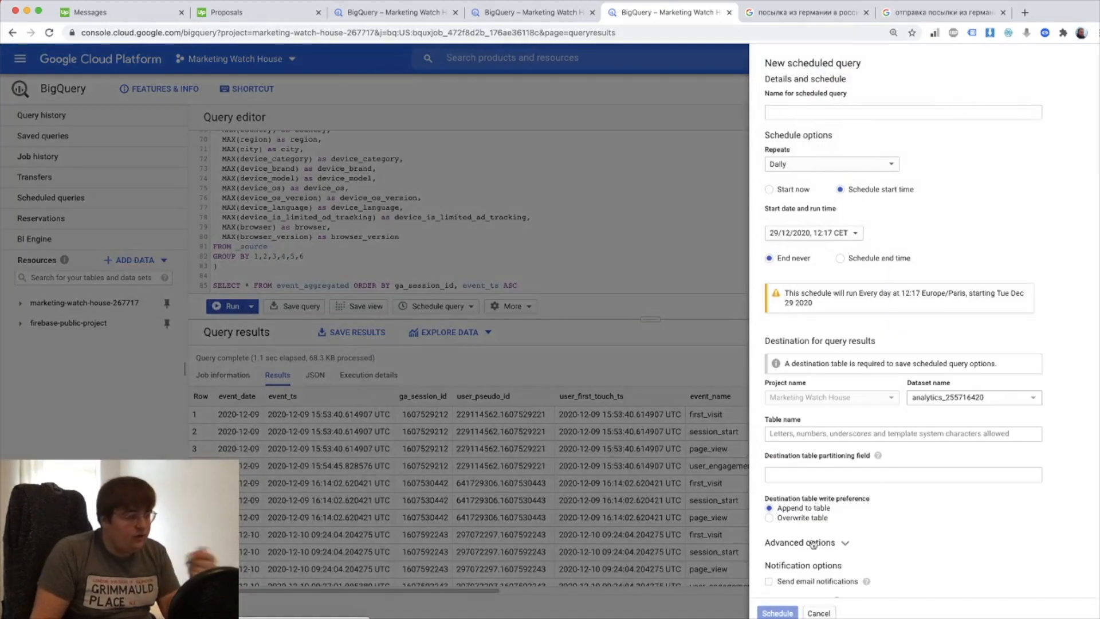
{"action": "left_click", "coordinate": [902, 475]}
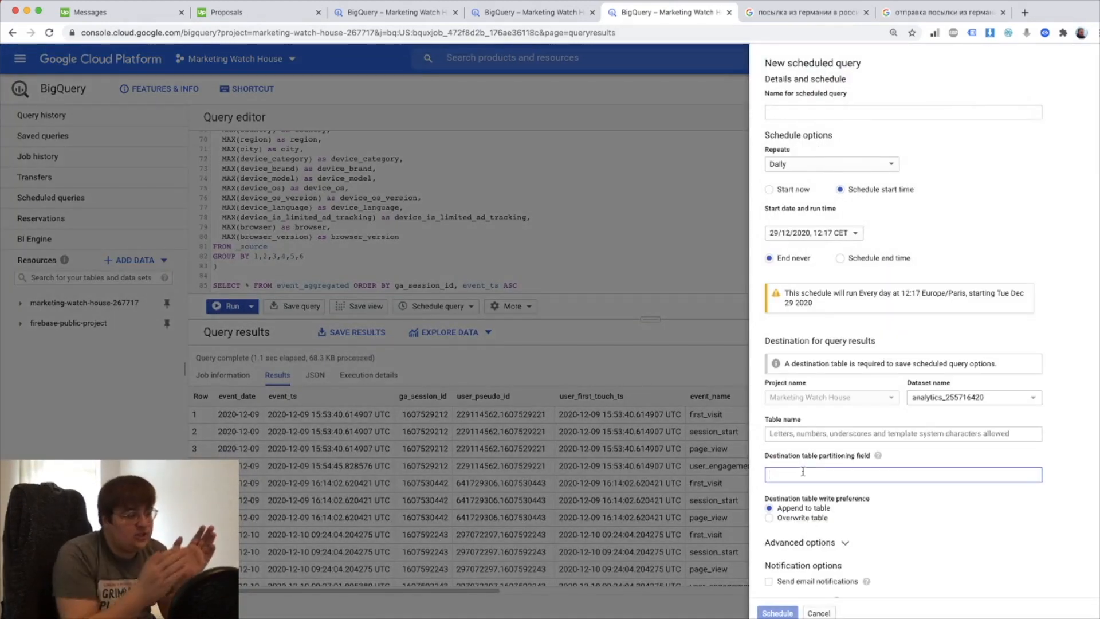
{"action": "type", "text": "умуте"}
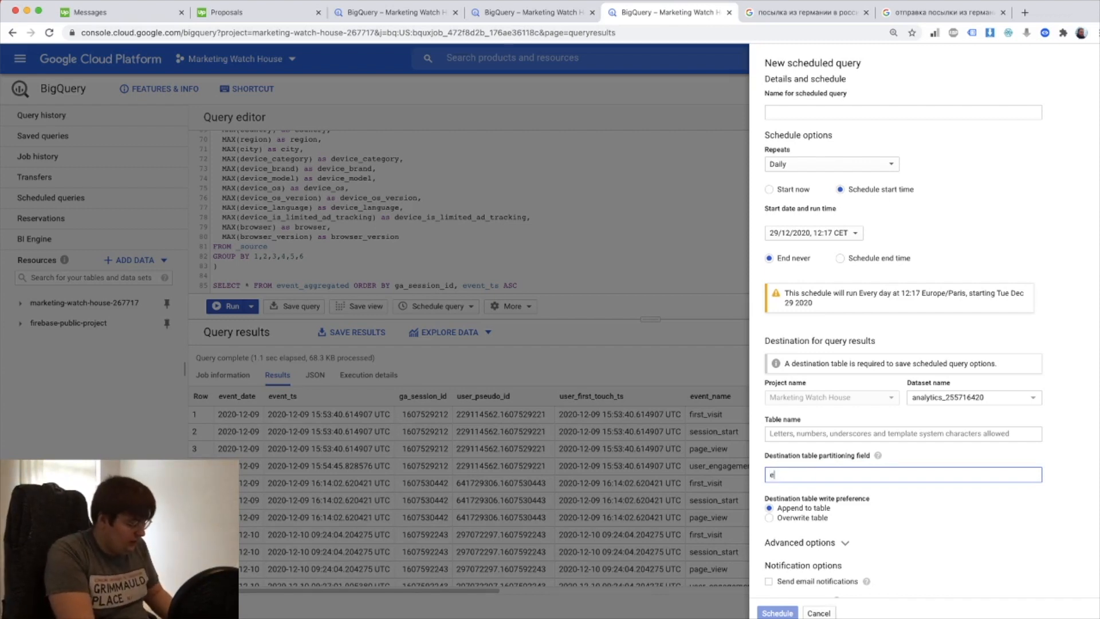
{"action": "type", "text": "vent_date"}
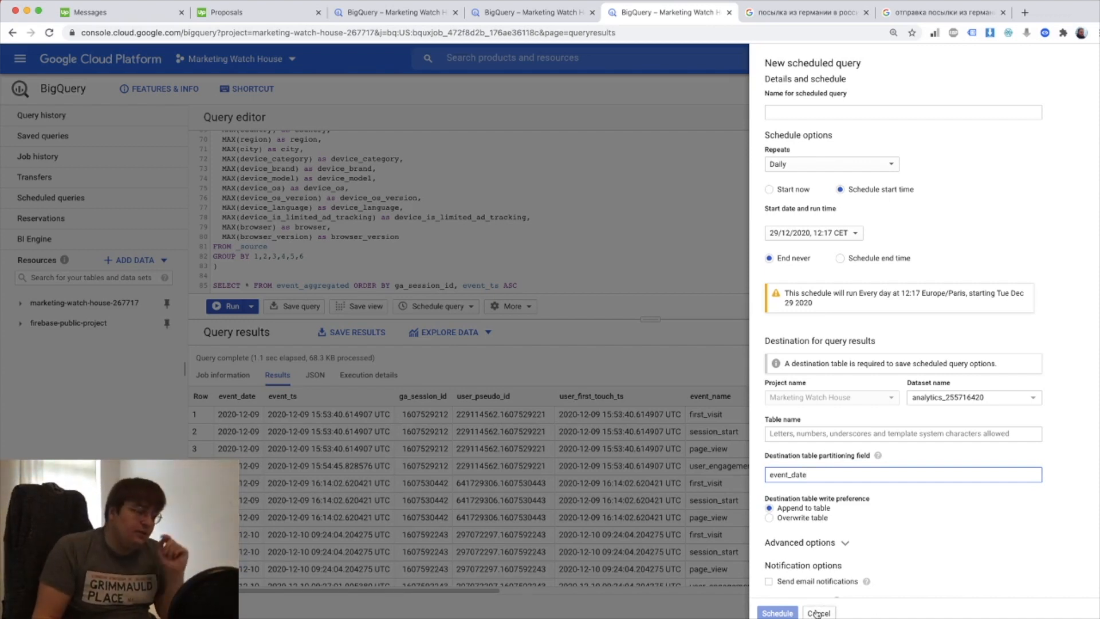
{"action": "left_click", "coordinate": [819, 612]}
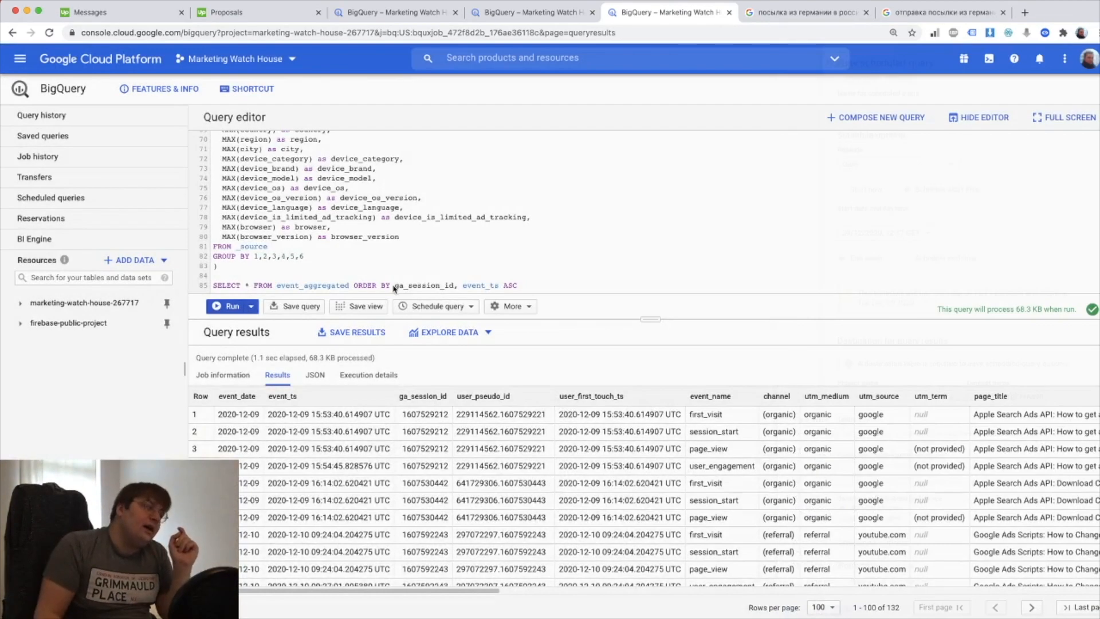
Step: Duplicate the ga_session_id MAX(CASE…) OVER line as utm_term from the term parameter and aggregate MAX(utm_term)
{"action": "double_click", "coordinate": [424, 285]}
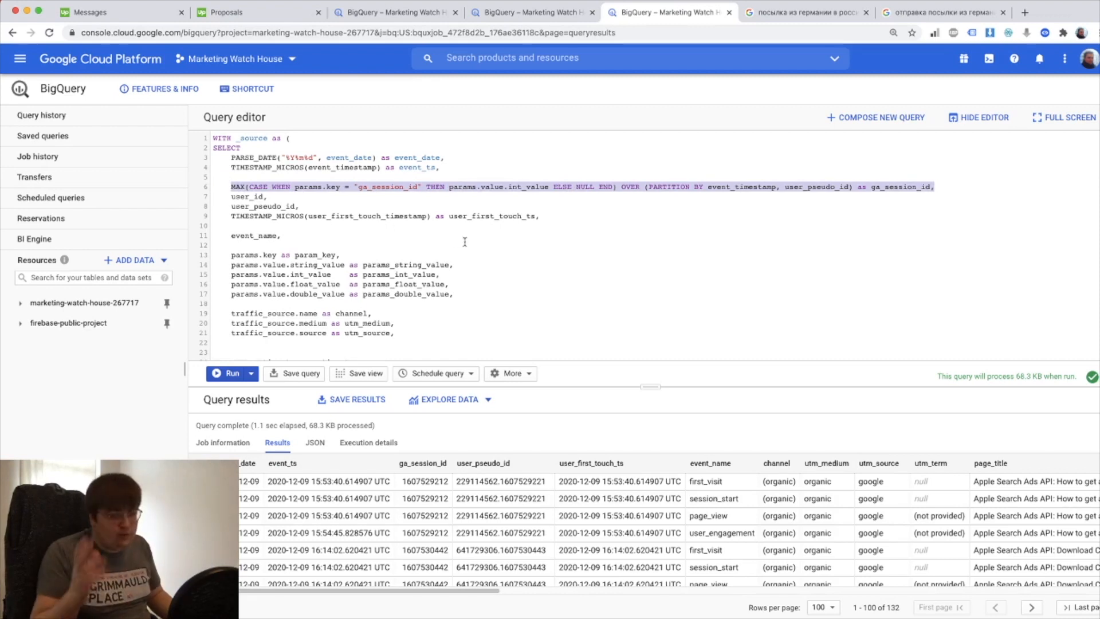
{"action": "scroll", "scroll_direction": "down", "scroll_amount": 3}
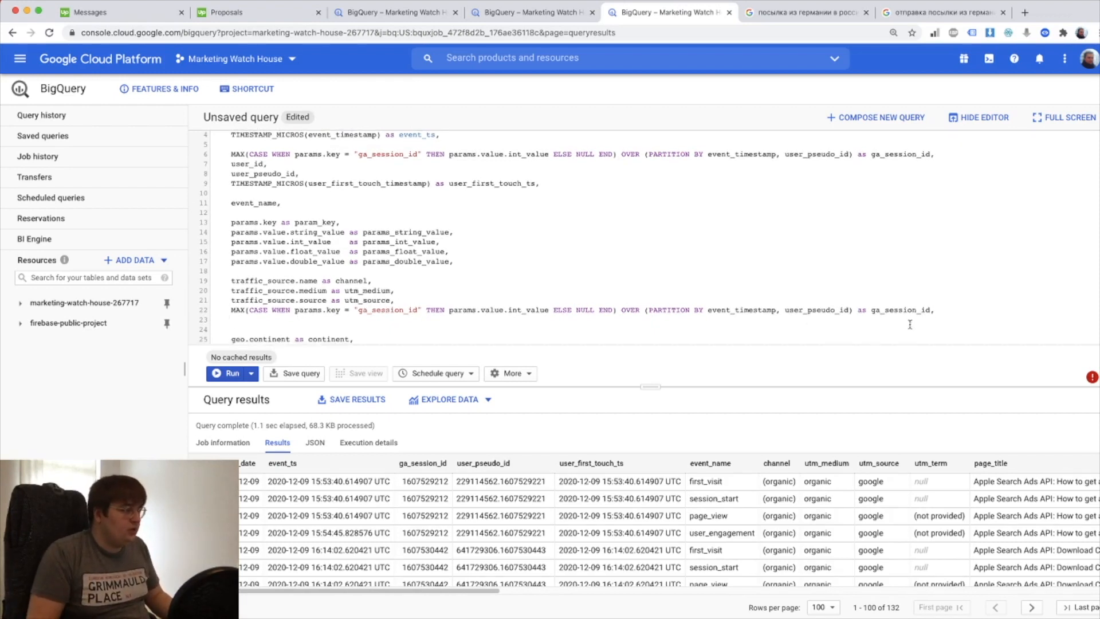
{"action": "double_click", "coordinate": [384, 311]}
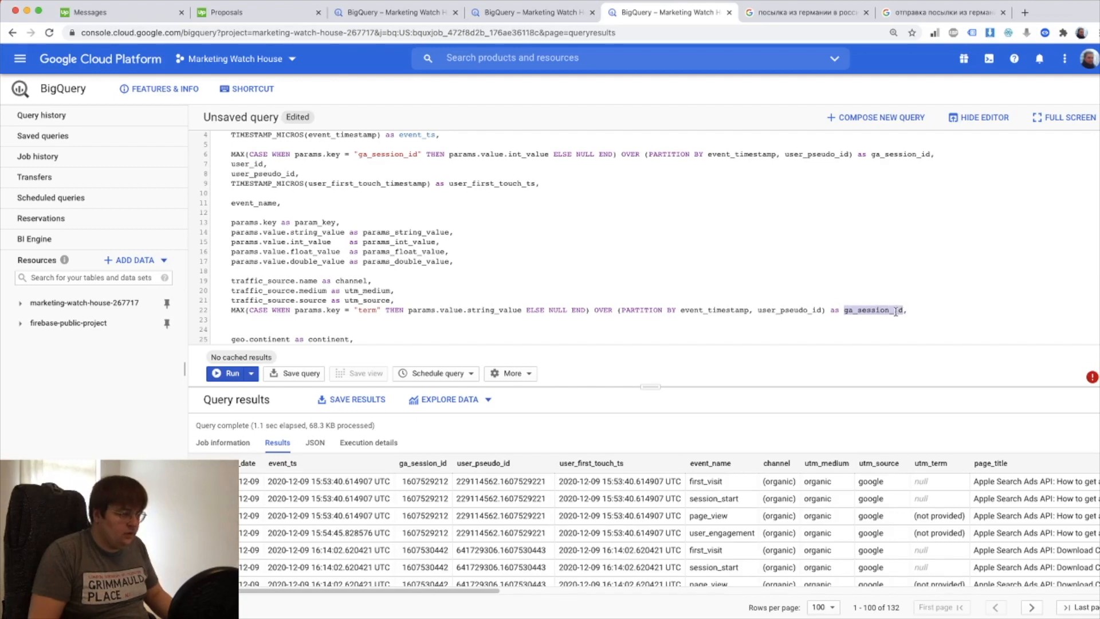
{"action": "type", "text": "utm_term"}
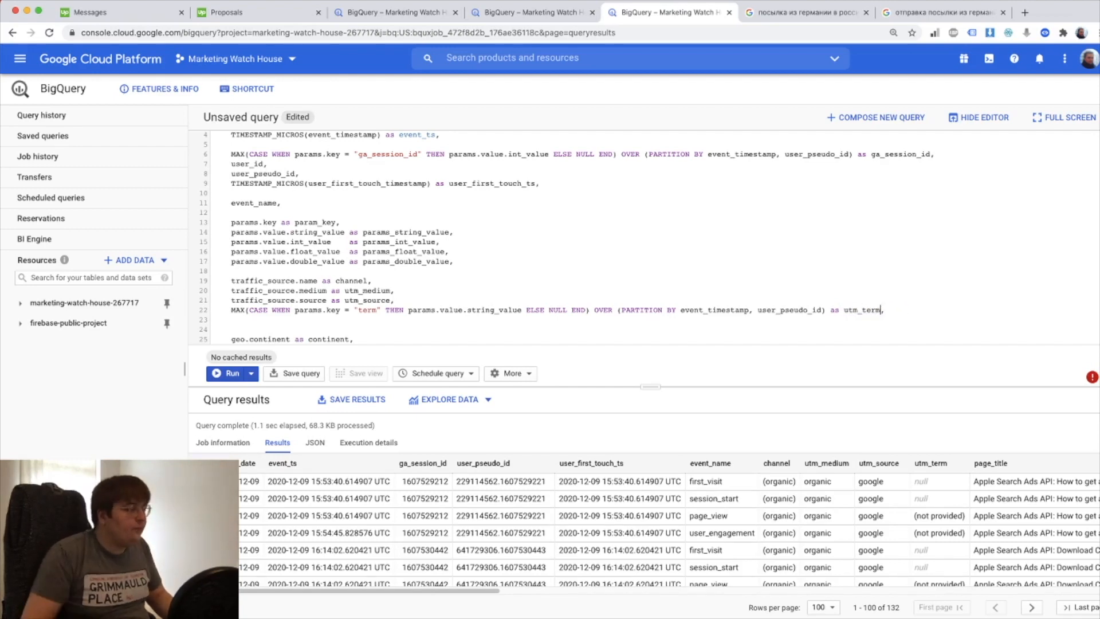
{"action": "scroll", "scroll_direction": "down", "scroll_amount": 3}
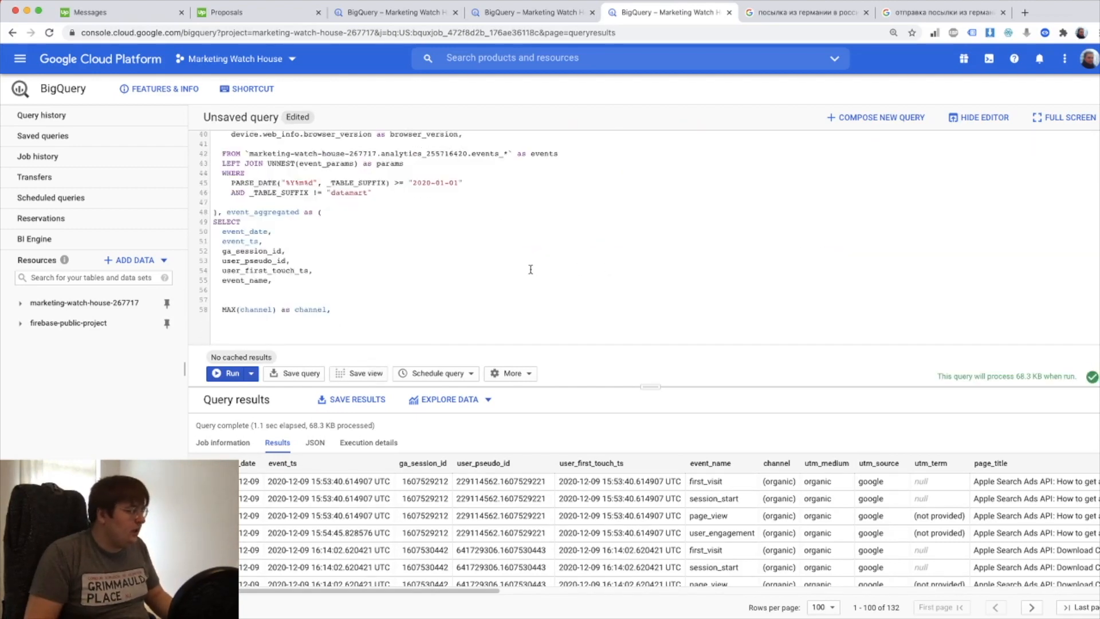
{"action": "scroll", "scroll_direction": "down", "scroll_amount": 3}
{"action": "type", "text": "MAX(utm_term) as utm_ter"}
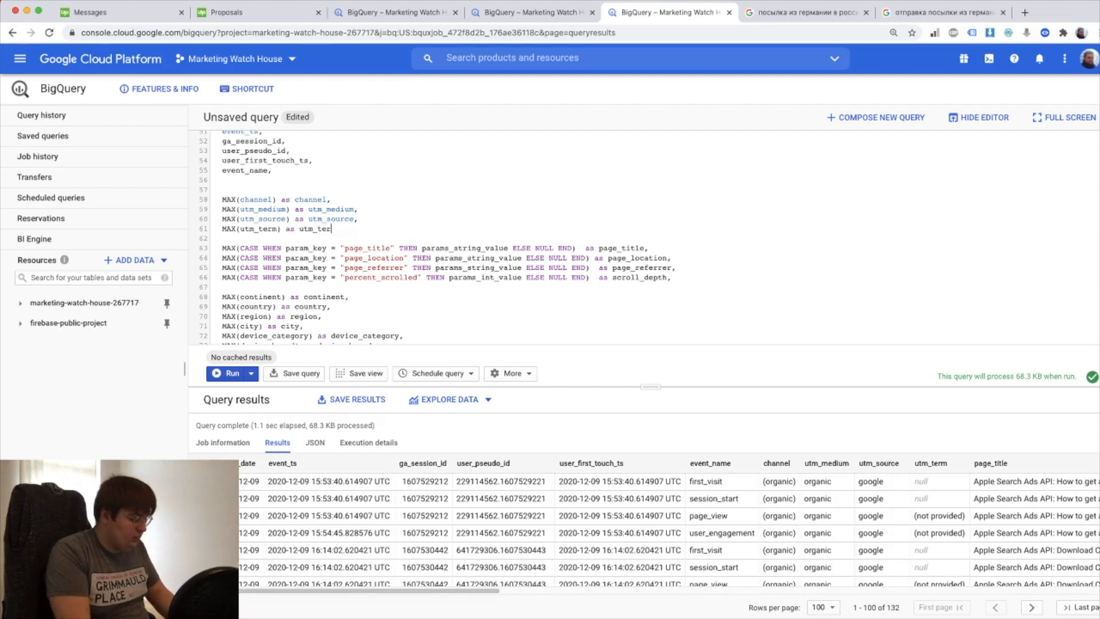
Step: Run the query, refuse appending to the existing table, and move the SQL into a new query editor
{"action": "left_click", "coordinate": [232, 373]}
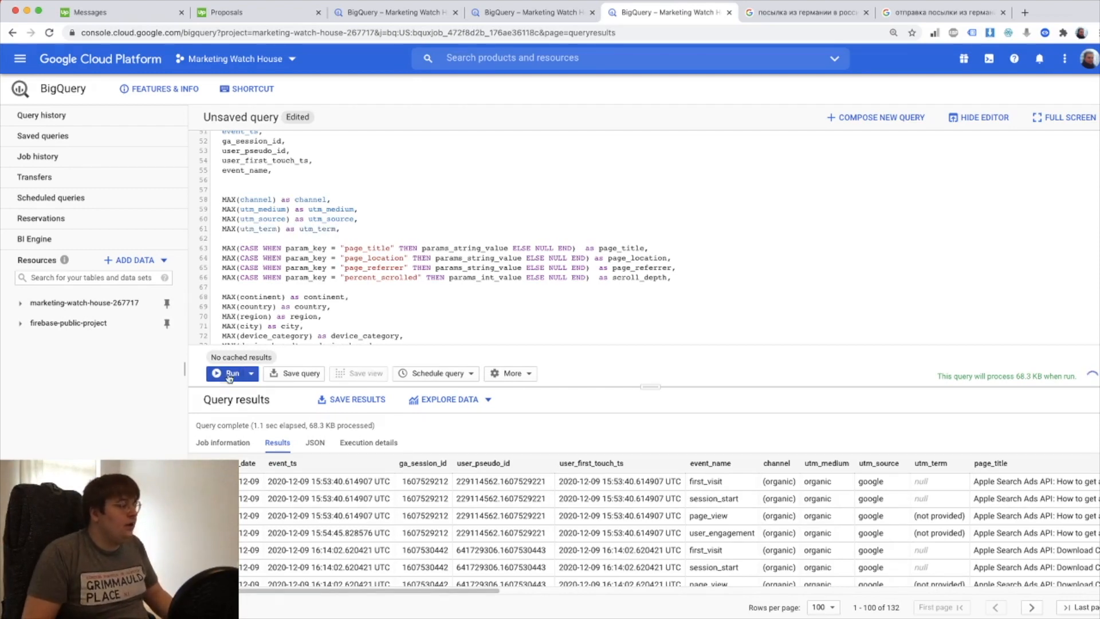
{"action": "left_click", "coordinate": [231, 373]}
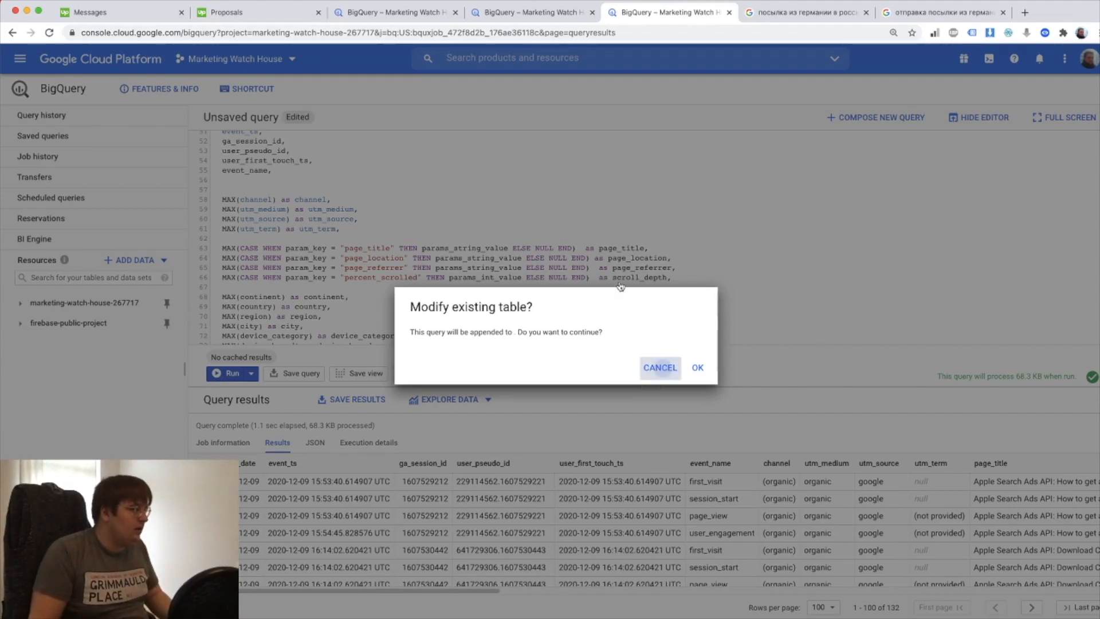
{"action": "left_click", "coordinate": [659, 368]}
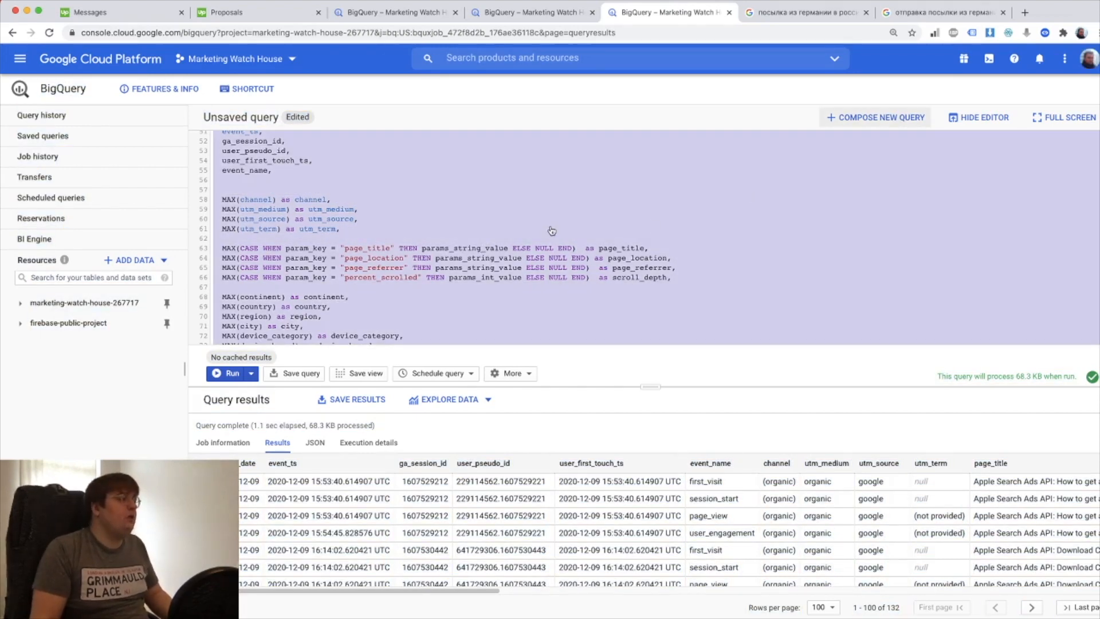
{"action": "left_click", "coordinate": [879, 117]}
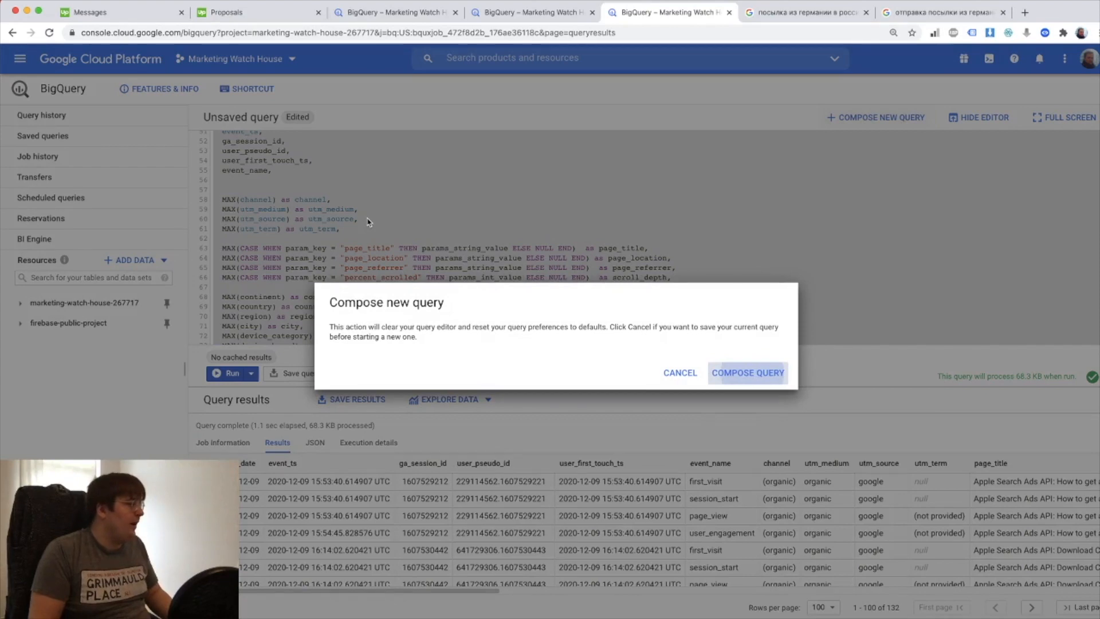
{"action": "left_click", "coordinate": [679, 372]}
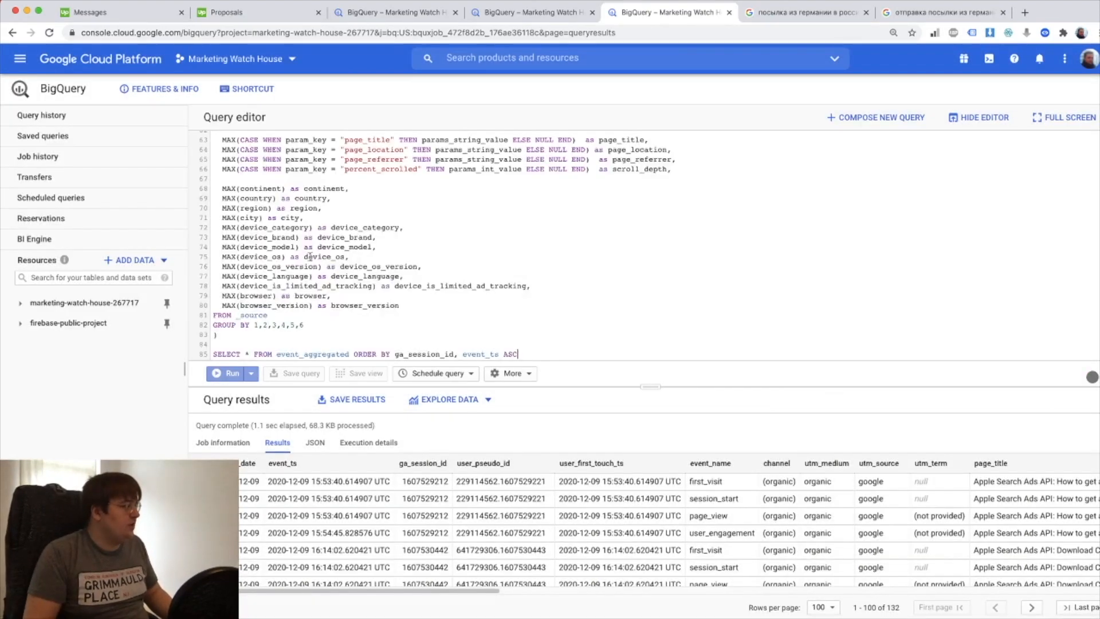
Step: Run the query to see utm_term values, then end the event_aggregated block with a comma for a new step
{"action": "left_click", "coordinate": [233, 372]}
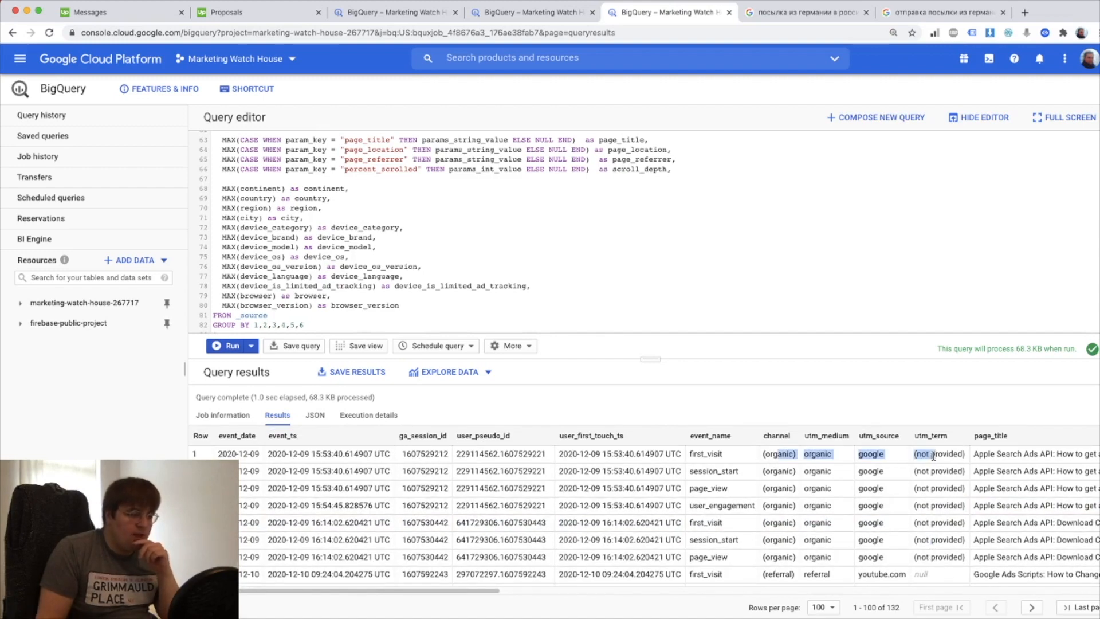
{"action": "scroll", "scroll_direction": "down", "scroll_amount": 3}
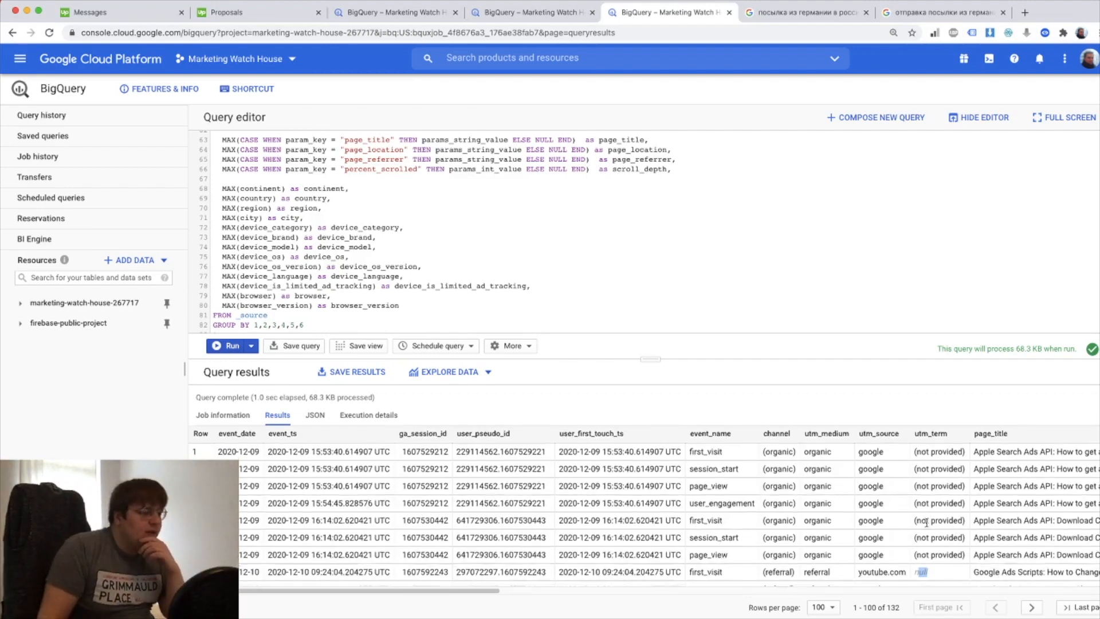
{"action": "scroll", "scroll_direction": "down", "scroll_amount": 3}
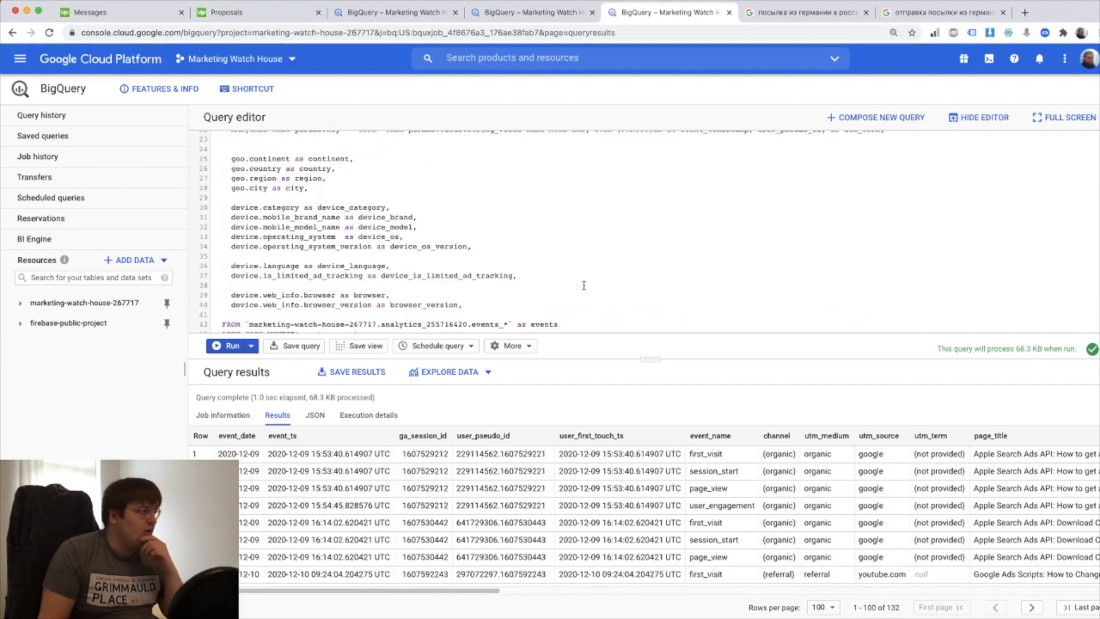
{"action": "scroll", "scroll_direction": "down", "scroll_amount": 3}
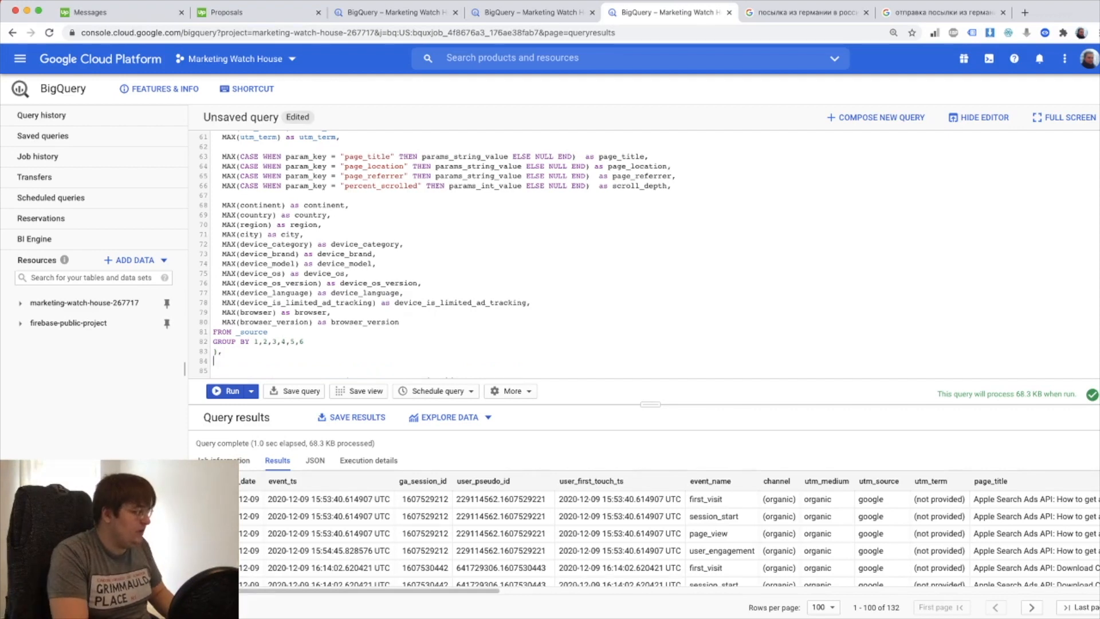
Step: Begin a sessions CTE selecting ga_session_id and user_pseudo_id from the event-level columns
{"action": "type", "text": "sessions as ("}
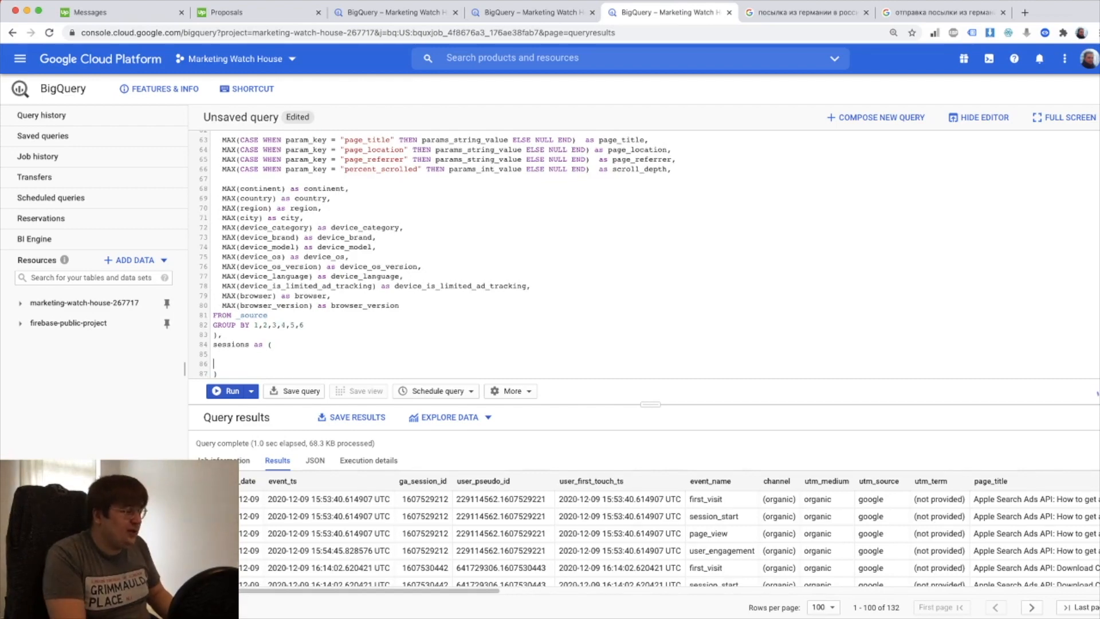
{"action": "type", "text": "SELECT"}
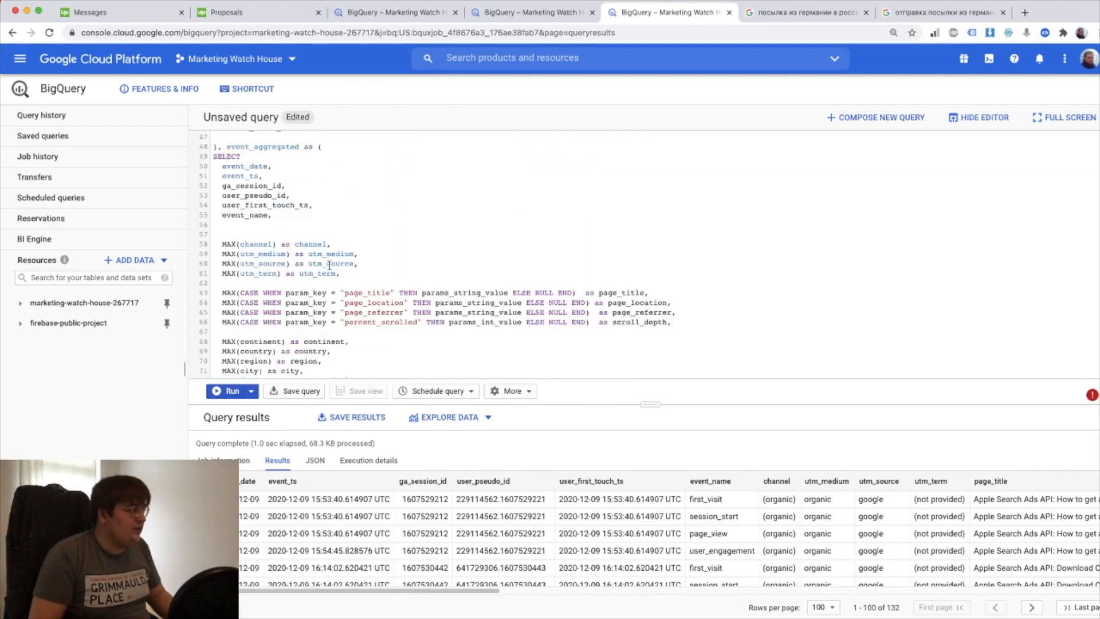
{"action": "left_click_drag", "start_coordinate": [222, 166], "coordinate": [271, 214]}
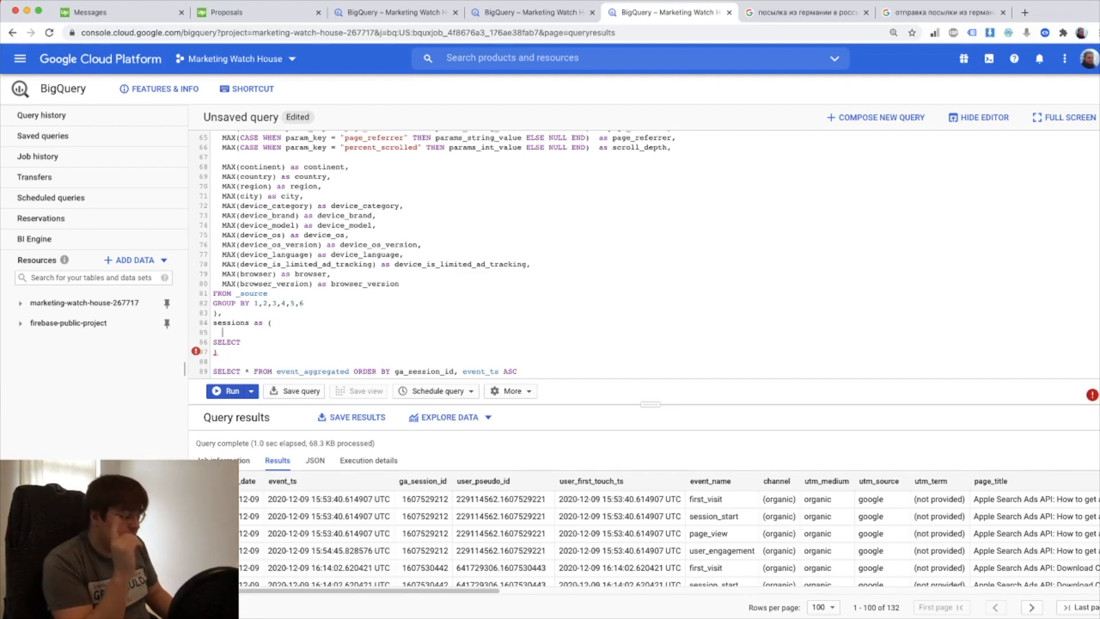
{"action": "type", "text": "ga_sessio"}
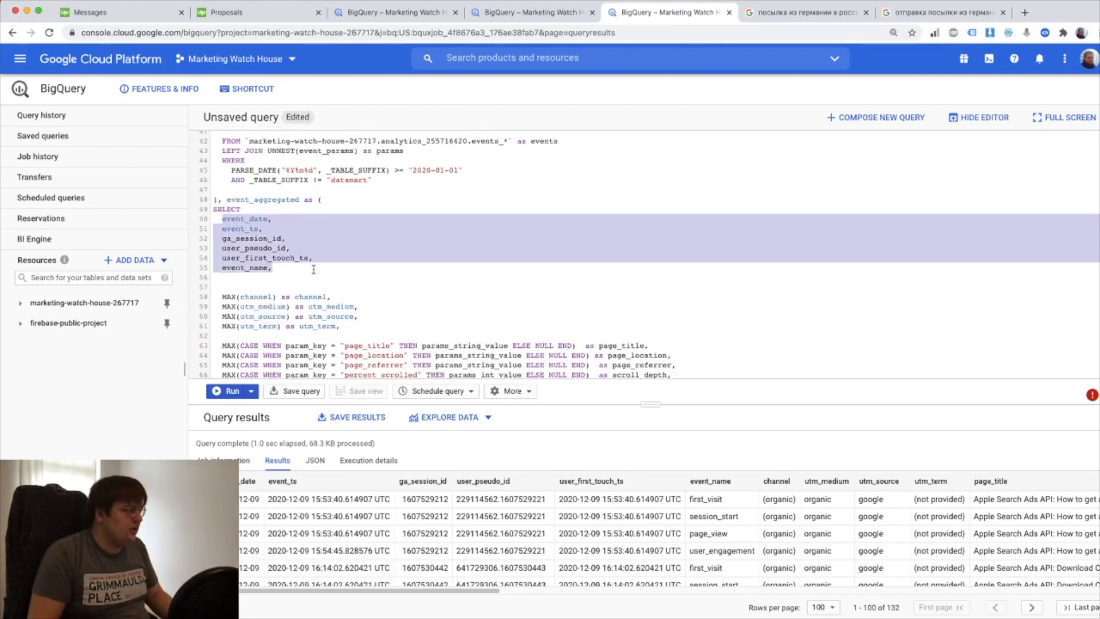
{"action": "scroll", "scroll_direction": "down", "scroll_amount": 3}
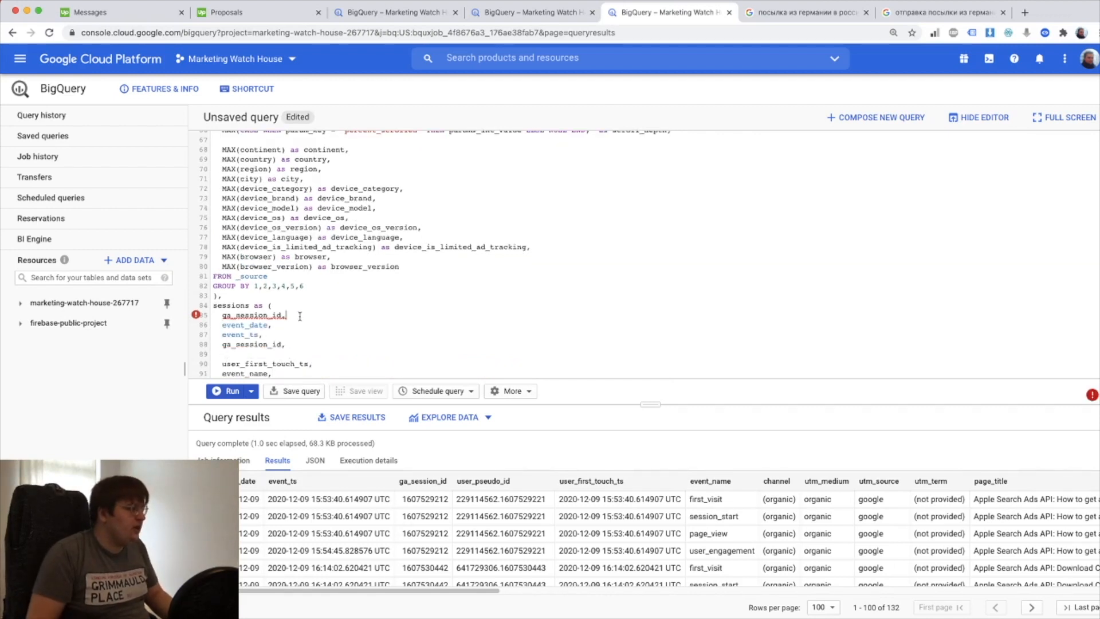
{"action": "type", "text": "user_pseudo_id,"}
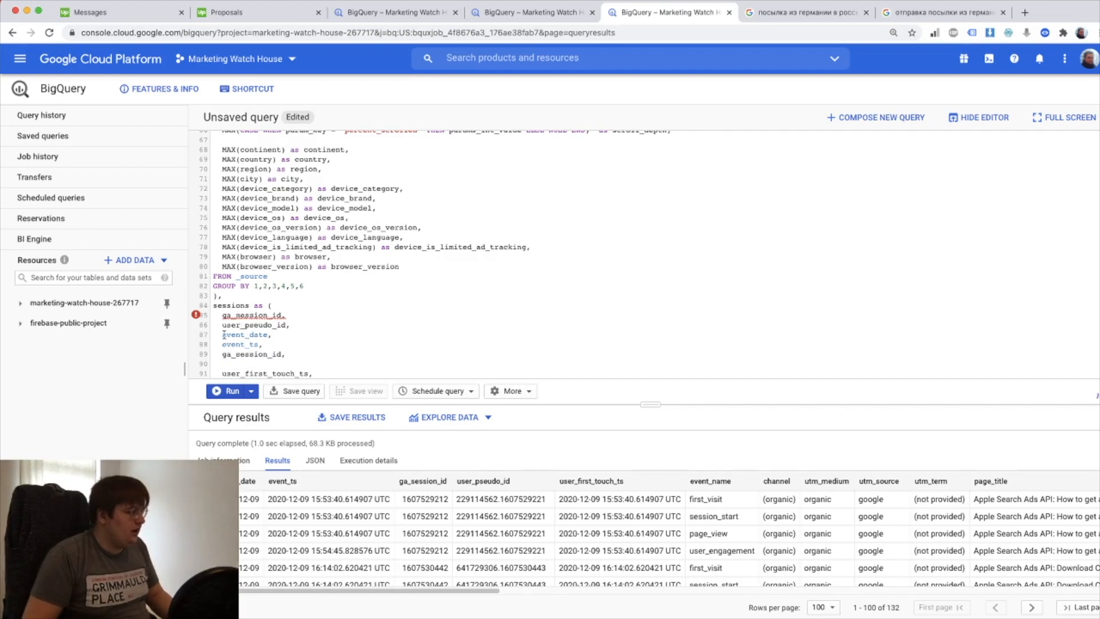
Step: Add MIN event_date and MAX(user_first_touch_ts) aggregates, dropping the event_ts column
{"action": "type", "text": "MIN("}
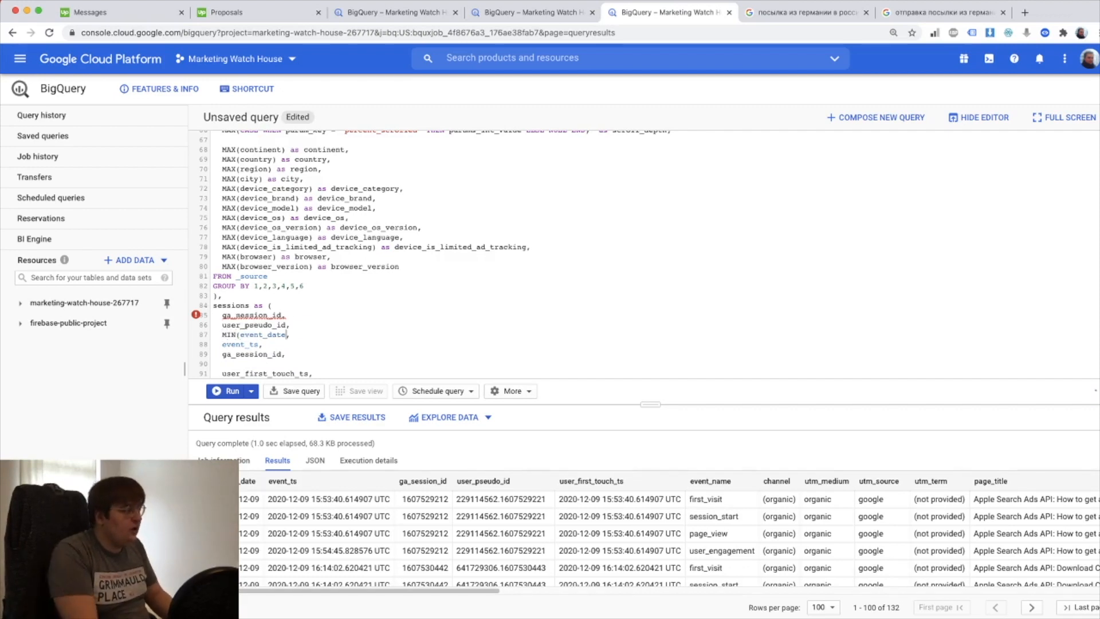
{"action": "type", "text": "as"}
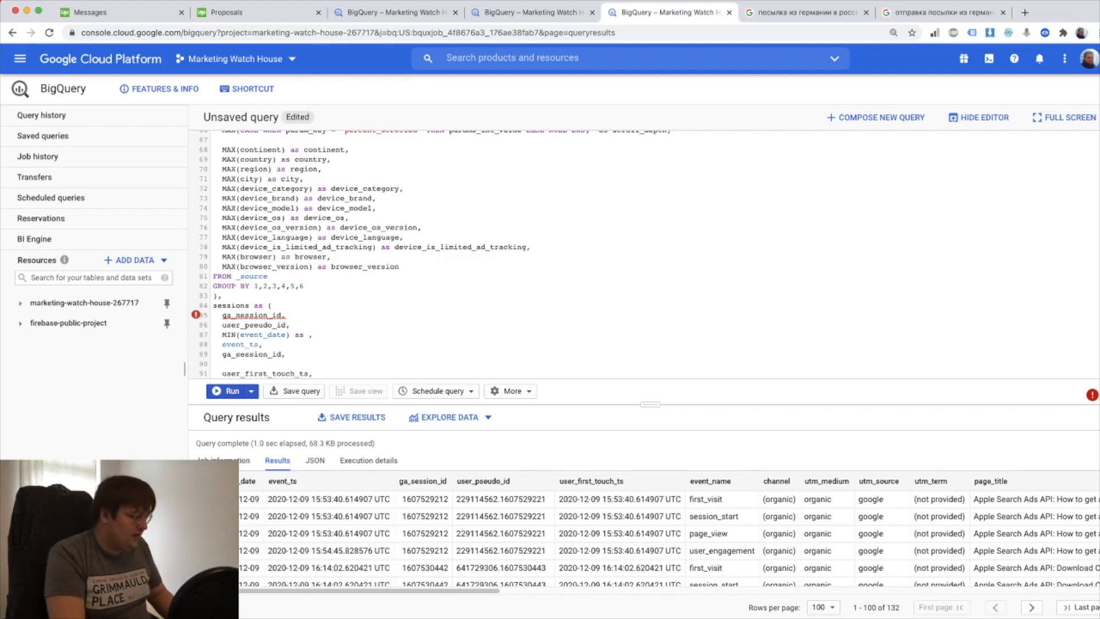
{"action": "type", "text": "event_date"}
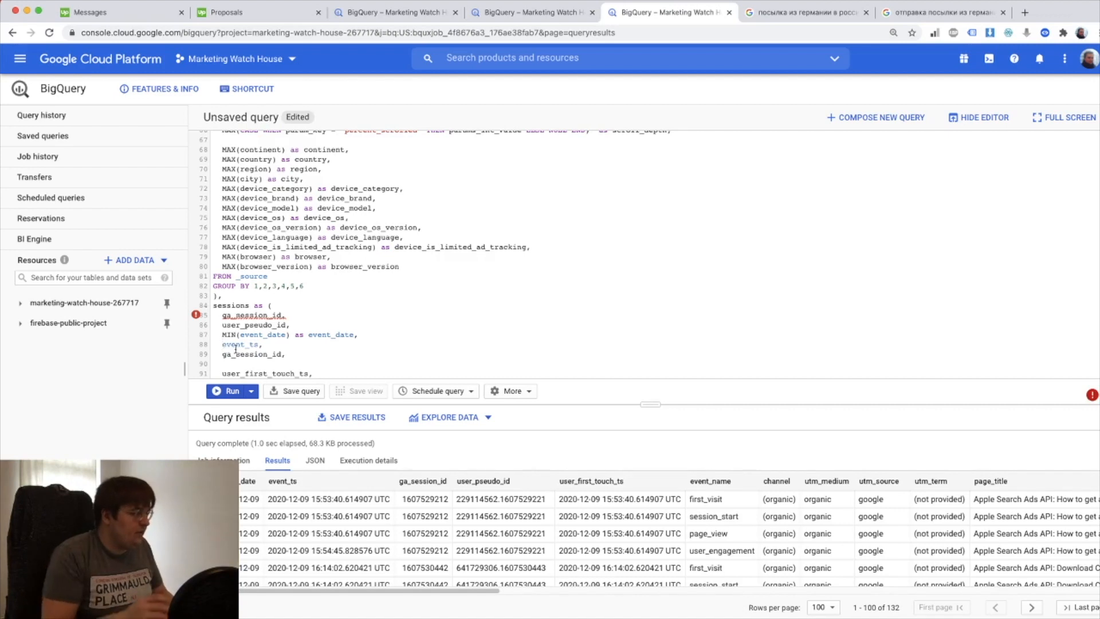
{"action": "double_click", "coordinate": [241, 345]}
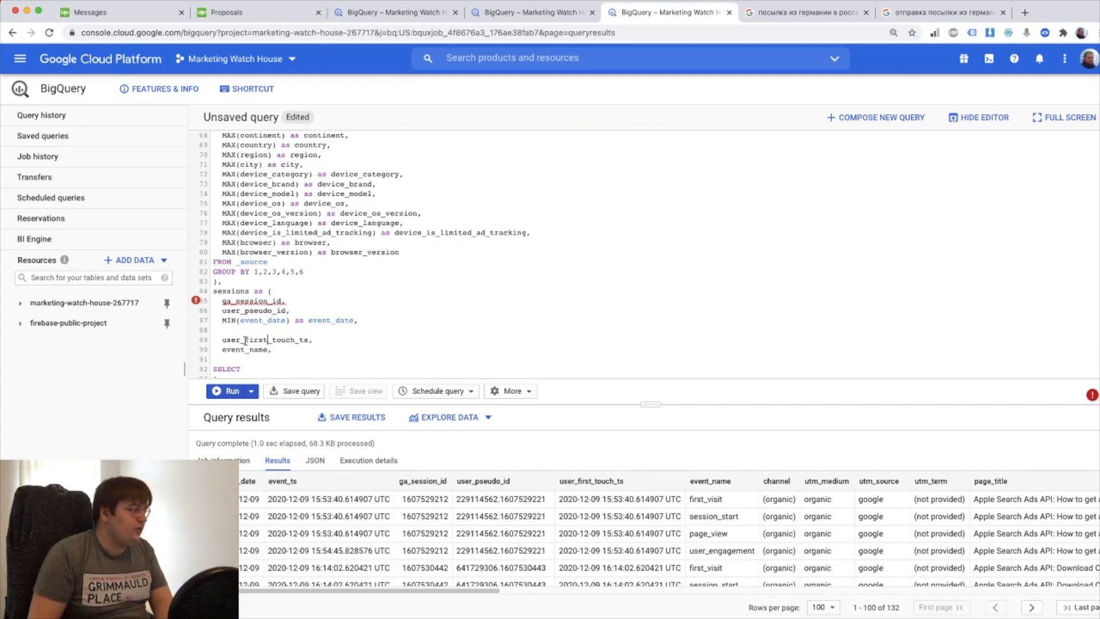
{"action": "type", "text": "MAX("}
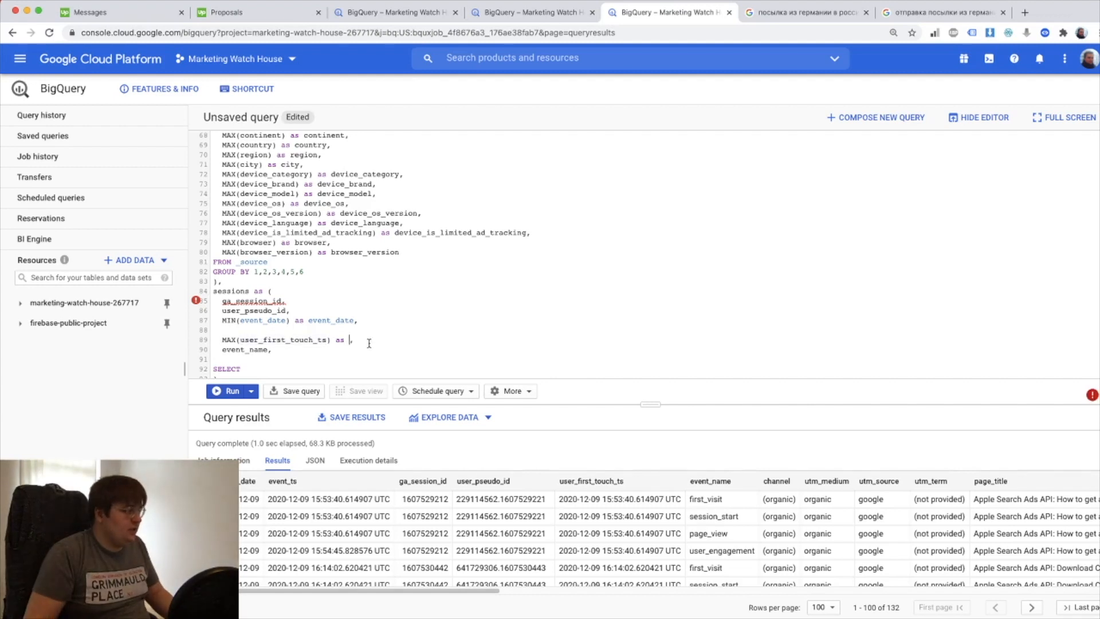
{"action": "type", "text": "user_first_touch_ts"}
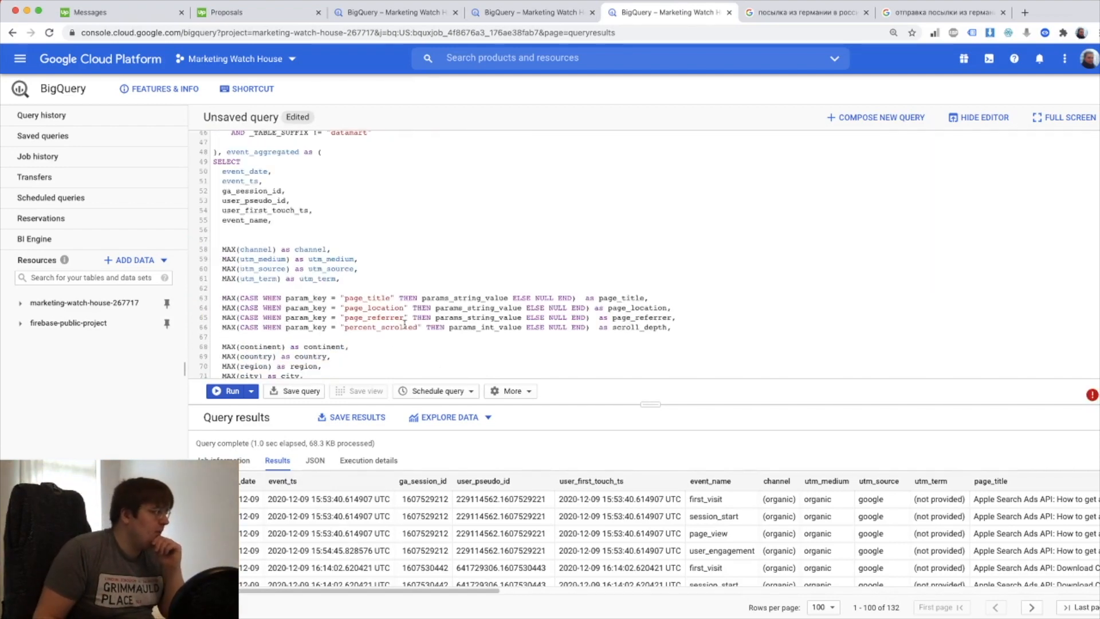
{"action": "mouse_move", "coordinate": [403, 325]}
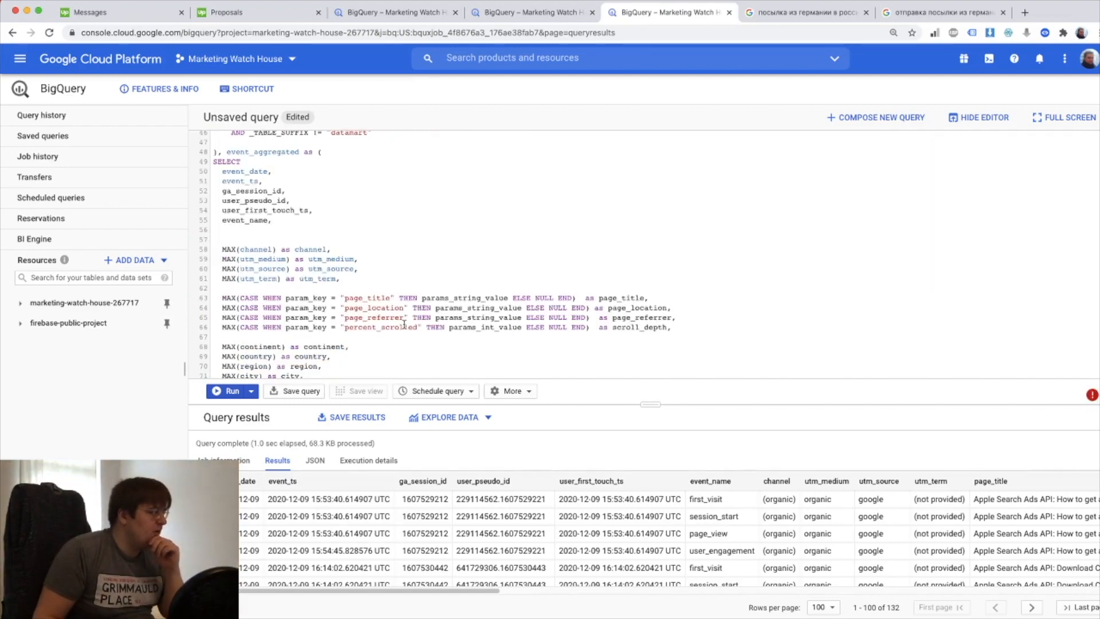
Step: Group the sessions block BY 1,2 and rename the event_date alias to a visit date column
{"action": "scroll", "scroll_direction": "down", "scroll_amount": 3}
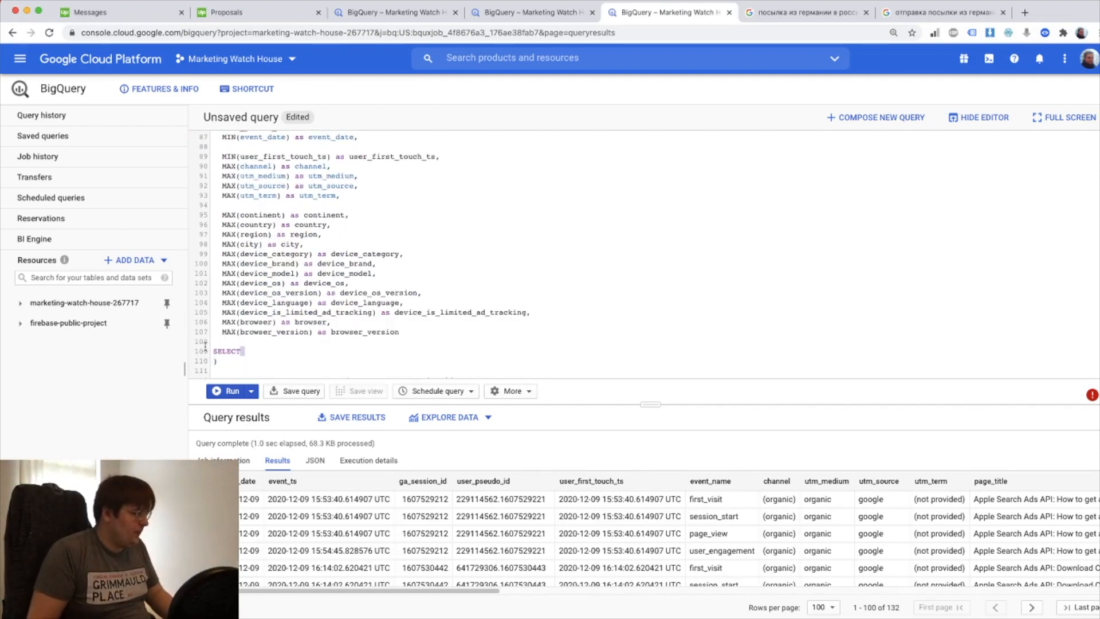
{"action": "type", "text": "GROUP BY"}
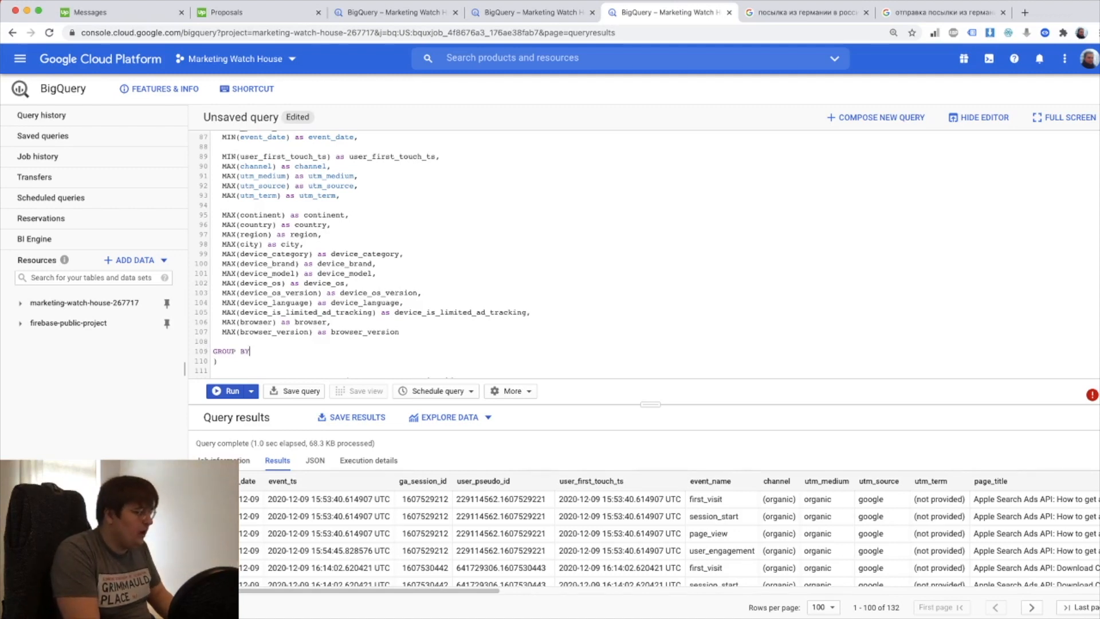
{"action": "type", "text": "1,2"}
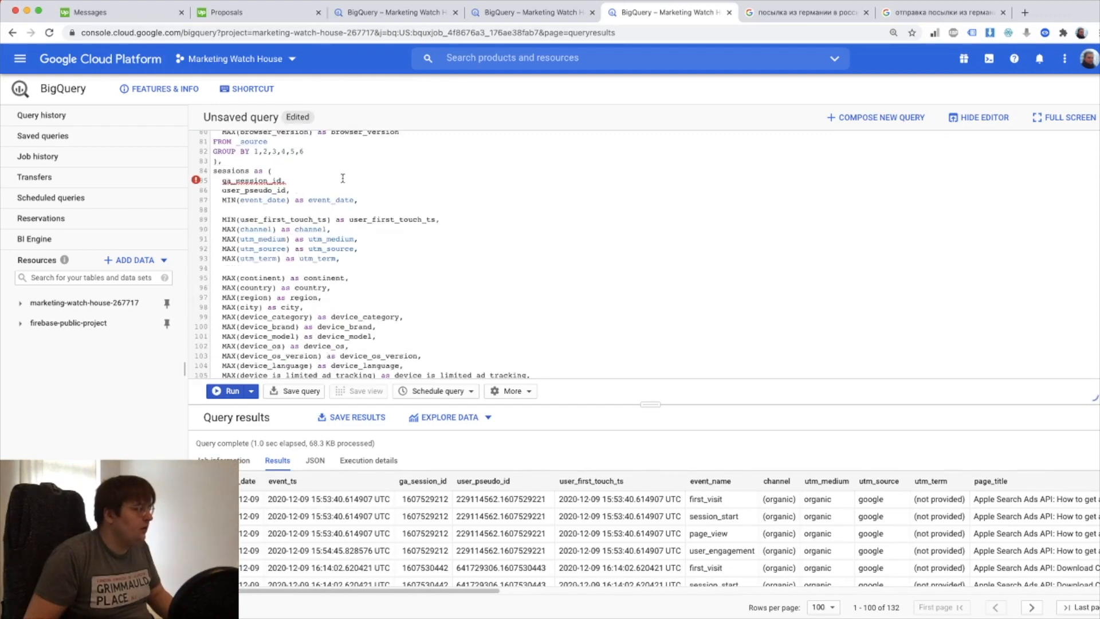
{"action": "double_click", "coordinate": [332, 200]}
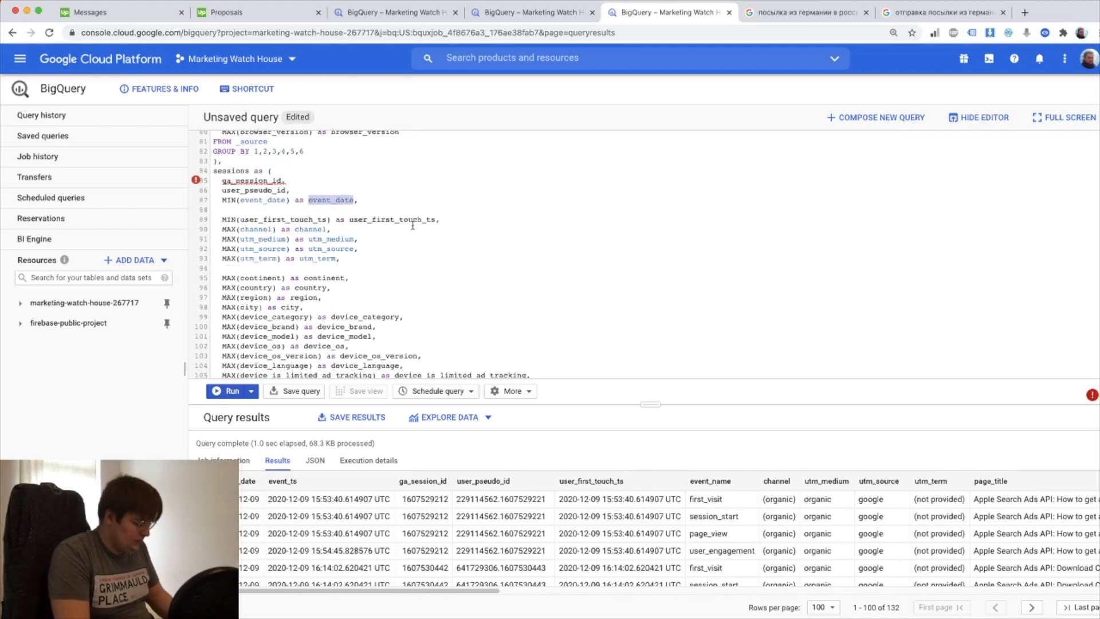
{"action": "type", "text": "s"}
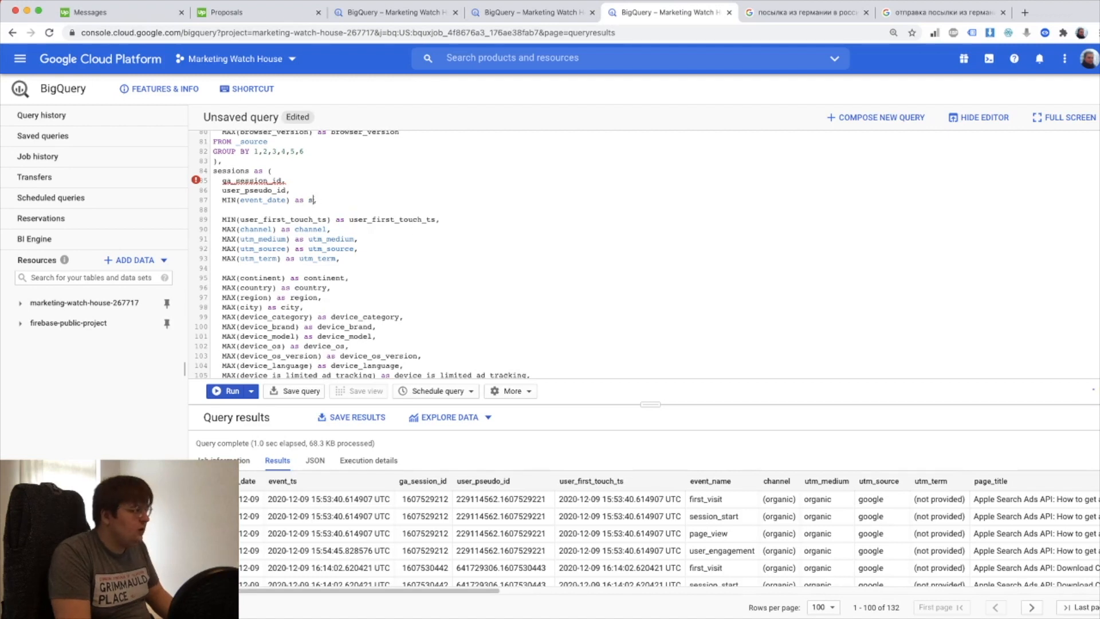
{"action": "type", "text": "isit_da"}
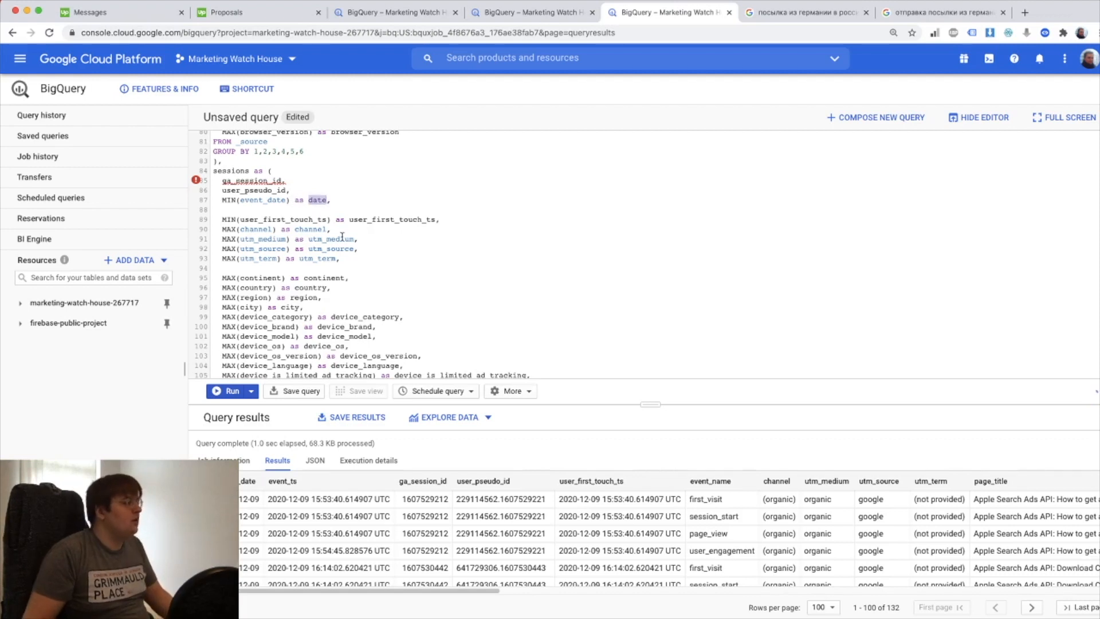
Step: Add SELECT and FROM to the sessions block and finish with SELECT * FROM sessions
{"action": "scroll", "scroll_direction": "down", "scroll_amount": 3}
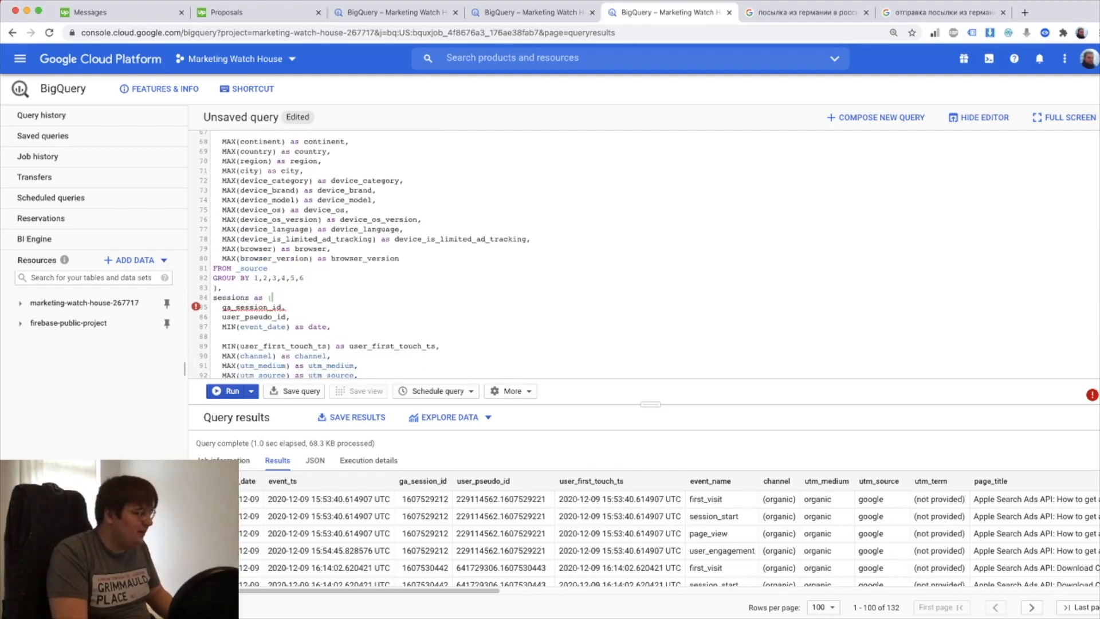
{"action": "type", "text": "SELECT"}
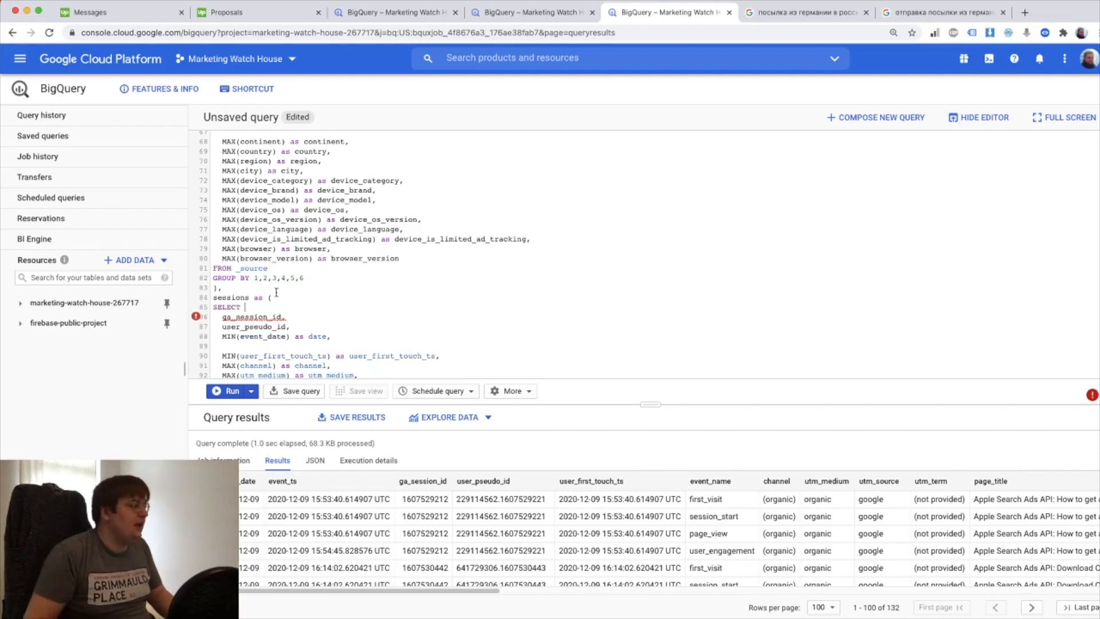
{"action": "scroll", "scroll_direction": "down", "scroll_amount": 3}
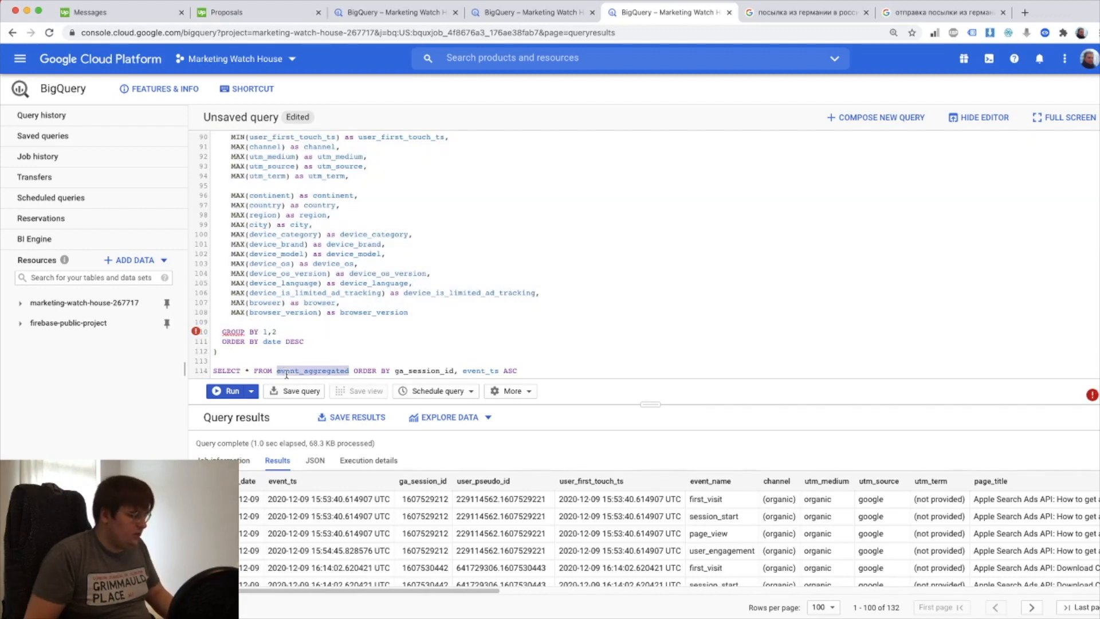
{"action": "type", "text": "sessions"}
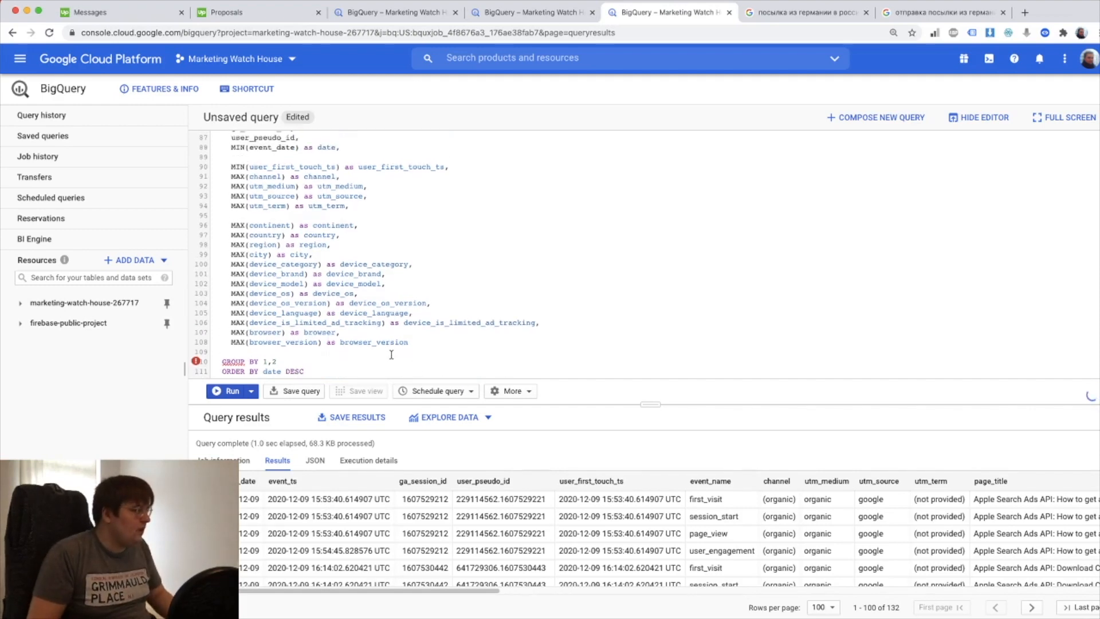
{"action": "scroll", "scroll_direction": "up", "scroll_amount": 3}
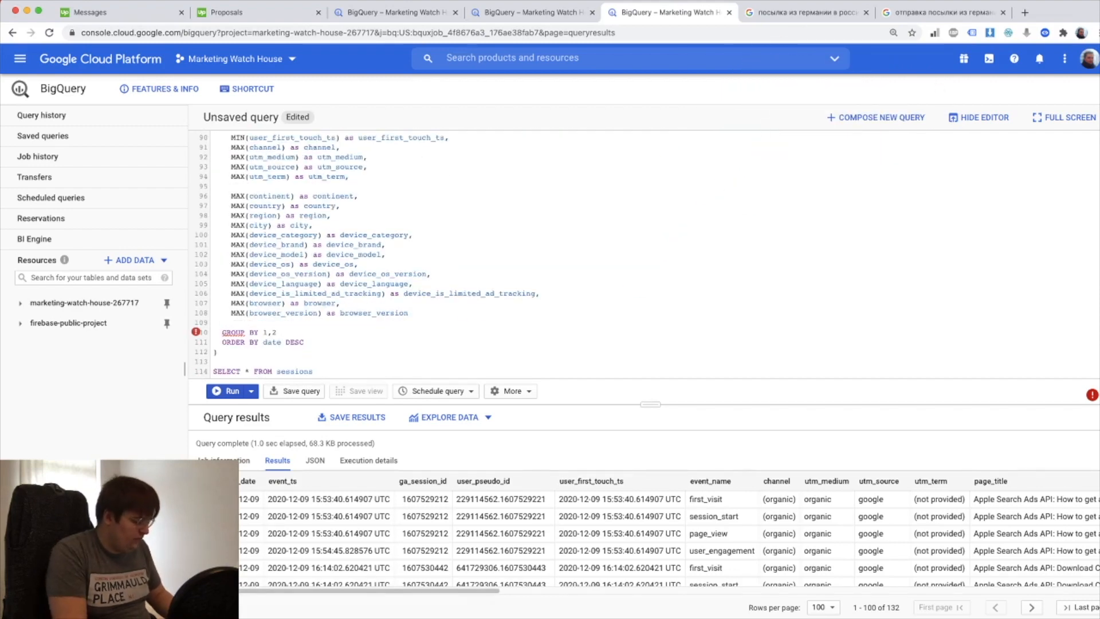
{"action": "type", "text": "FROM events"}
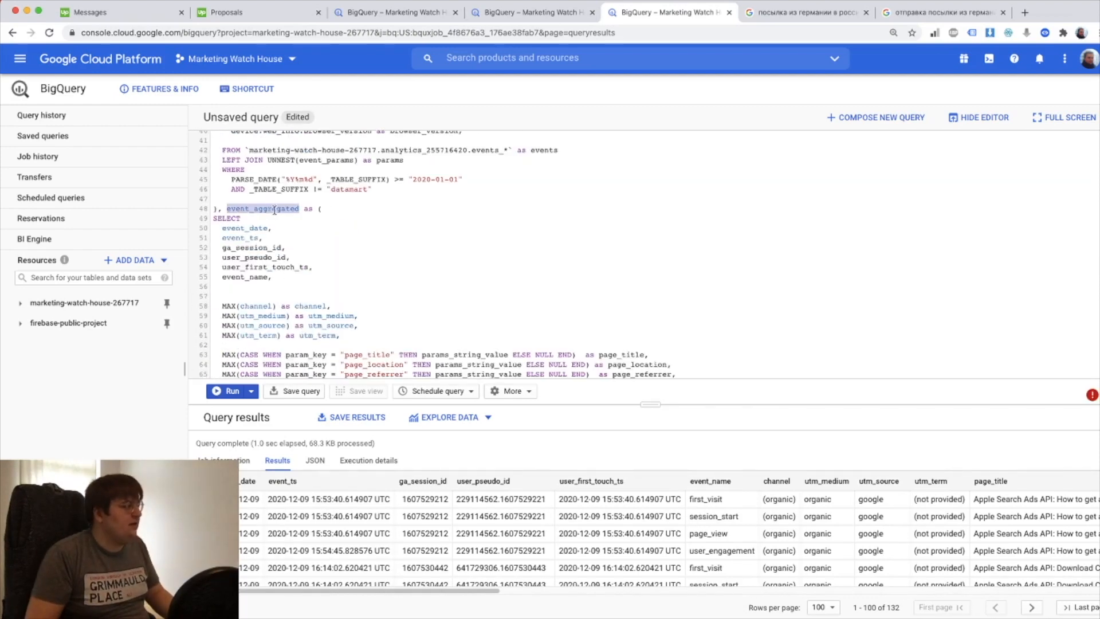
{"action": "scroll", "scroll_direction": "down", "scroll_amount": 3}
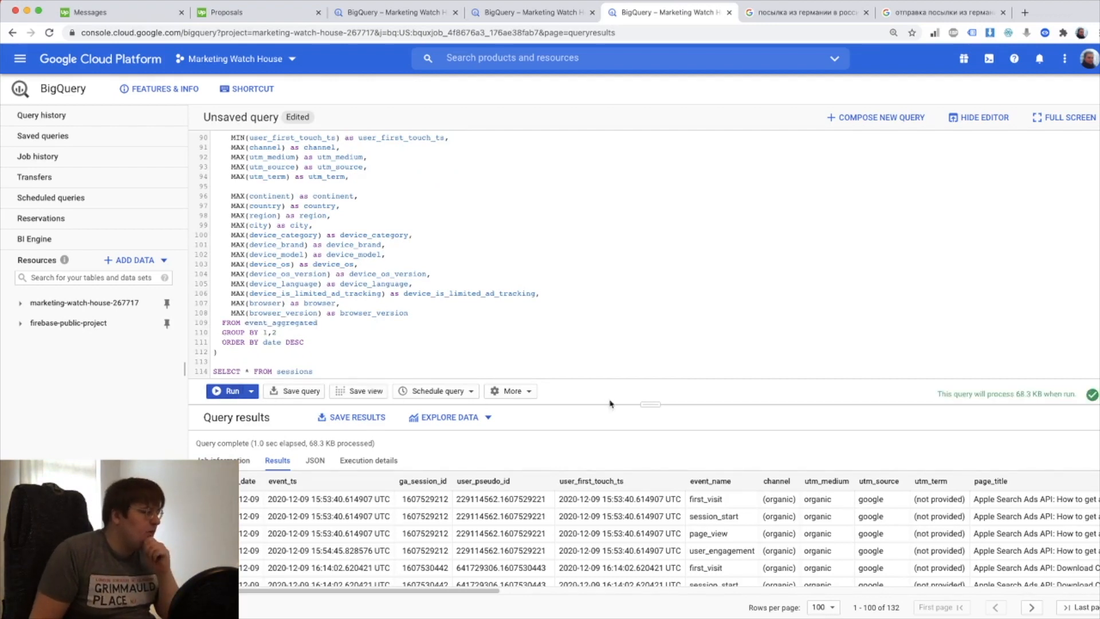
Step: Run the query and review the 30 session rows with date, channel, UTM, geo and device columns
{"action": "left_click", "coordinate": [231, 391]}
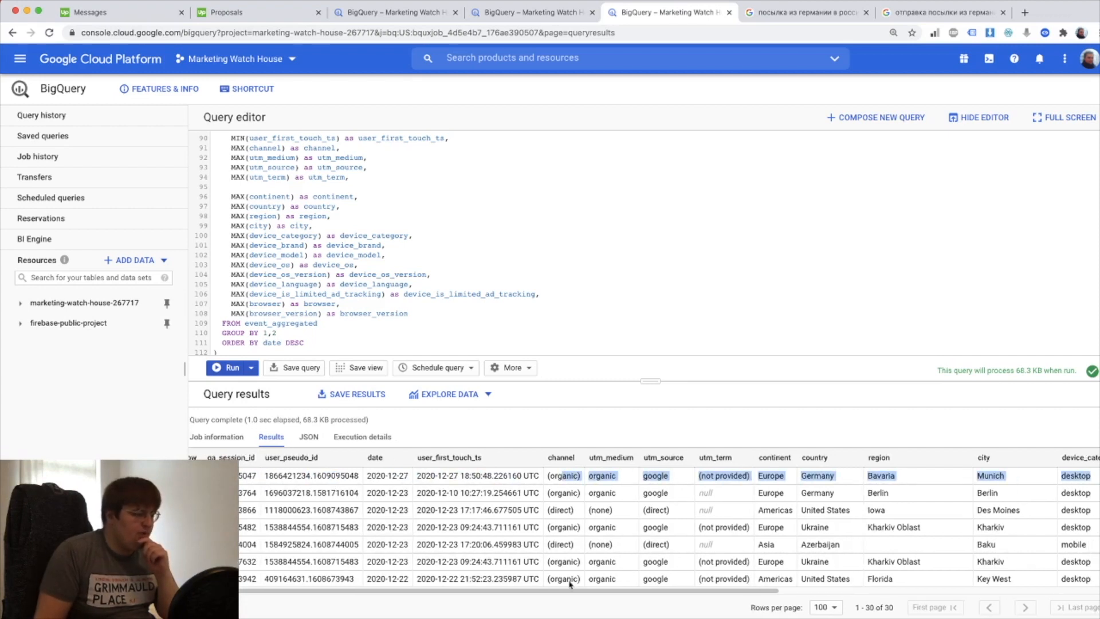
{"action": "scroll", "scroll_direction": "right", "scroll_amount": 3}
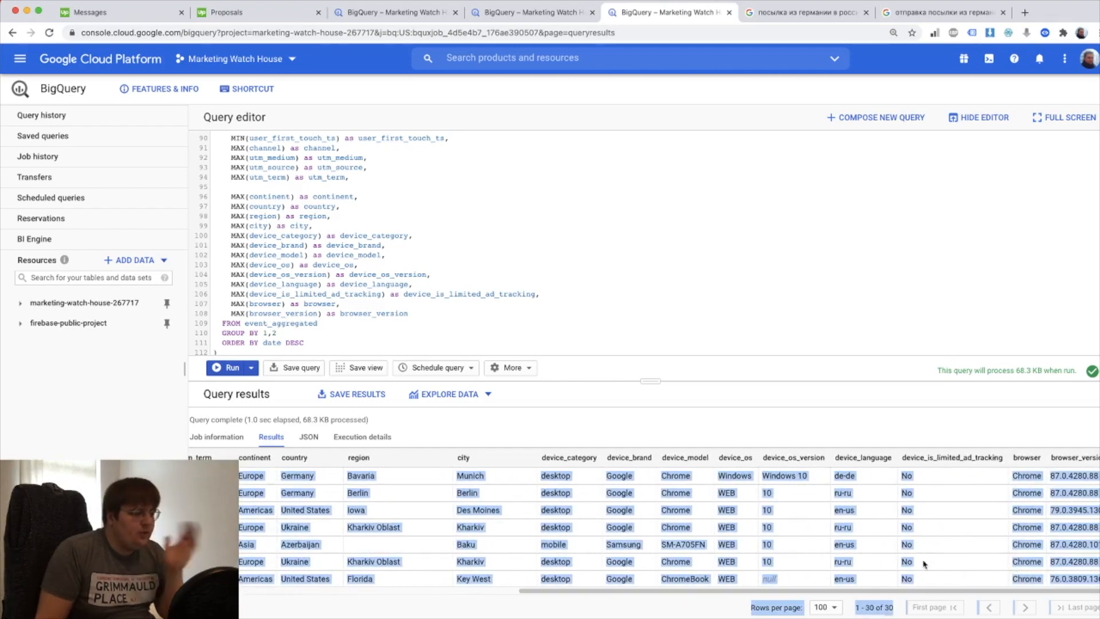
{"action": "scroll", "scroll_direction": "left", "scroll_amount": 3}
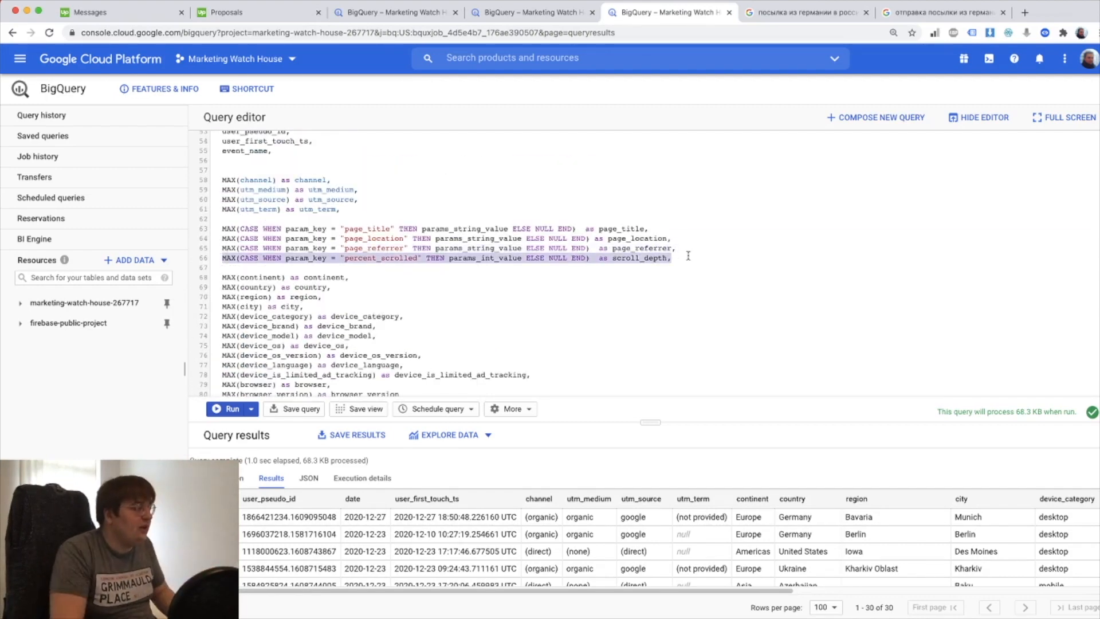
Step: Add nmber_of_conversions: IFNULL(MAX CASE over conversion_checkout THEN 1, 0) after scroll_depth
{"action": "left_click", "coordinate": [672, 258]}
{"action": "type", "text": "MAX(CASE WHEN param_key = \"conversion_checkout\" THEN params_int_value ELSE NULL END)  as scroll_depth,"}
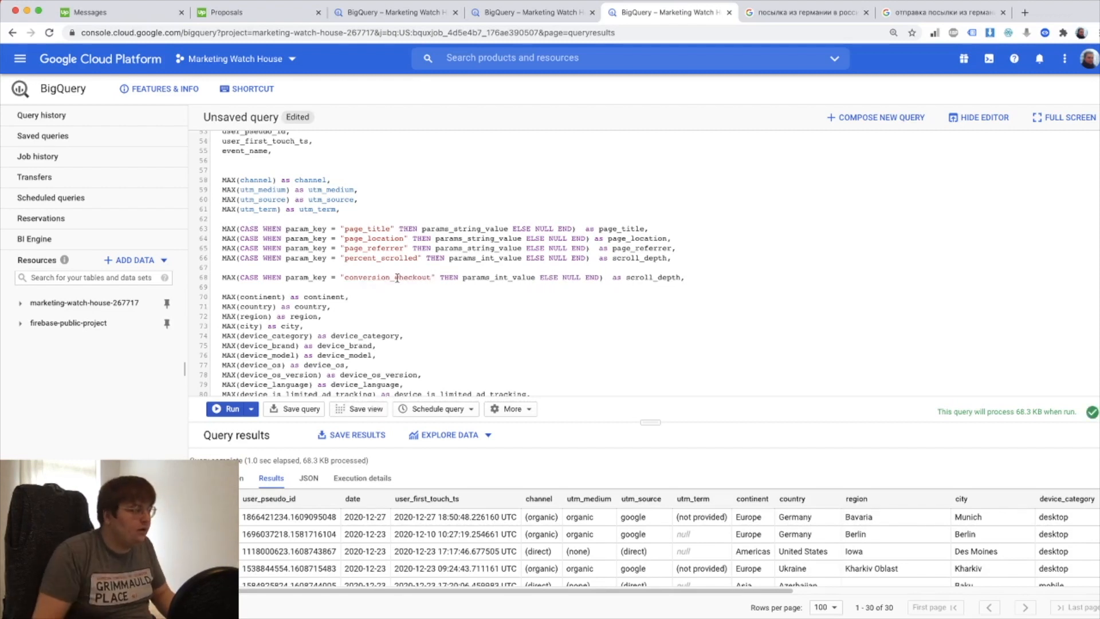
{"action": "double_click", "coordinate": [498, 276]}
{"action": "type", "text": "1"}
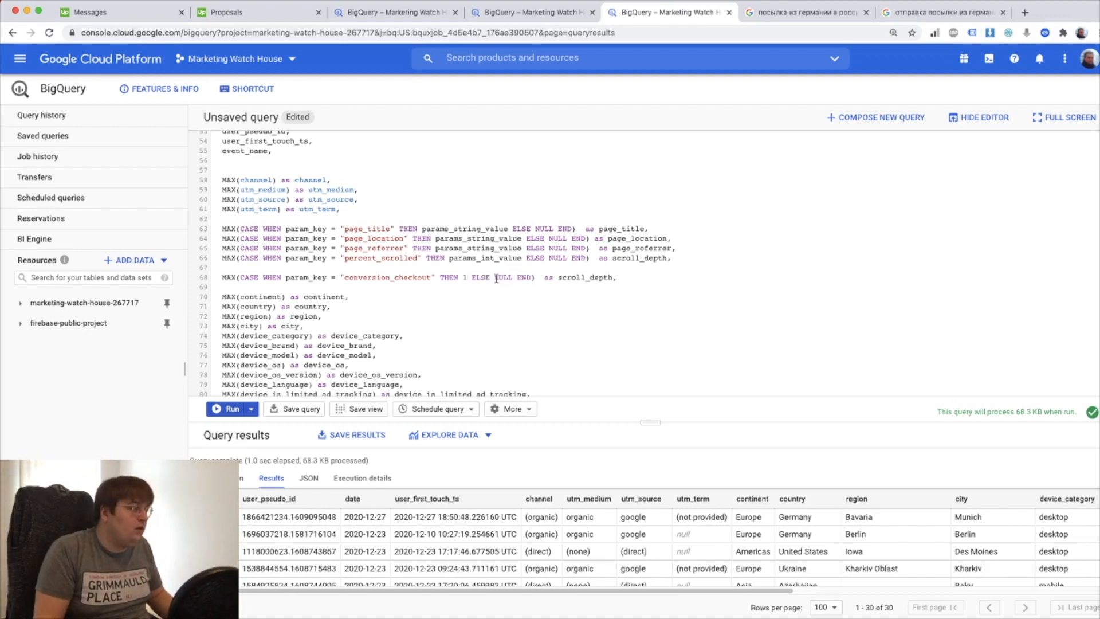
{"action": "double_click", "coordinate": [584, 276]}
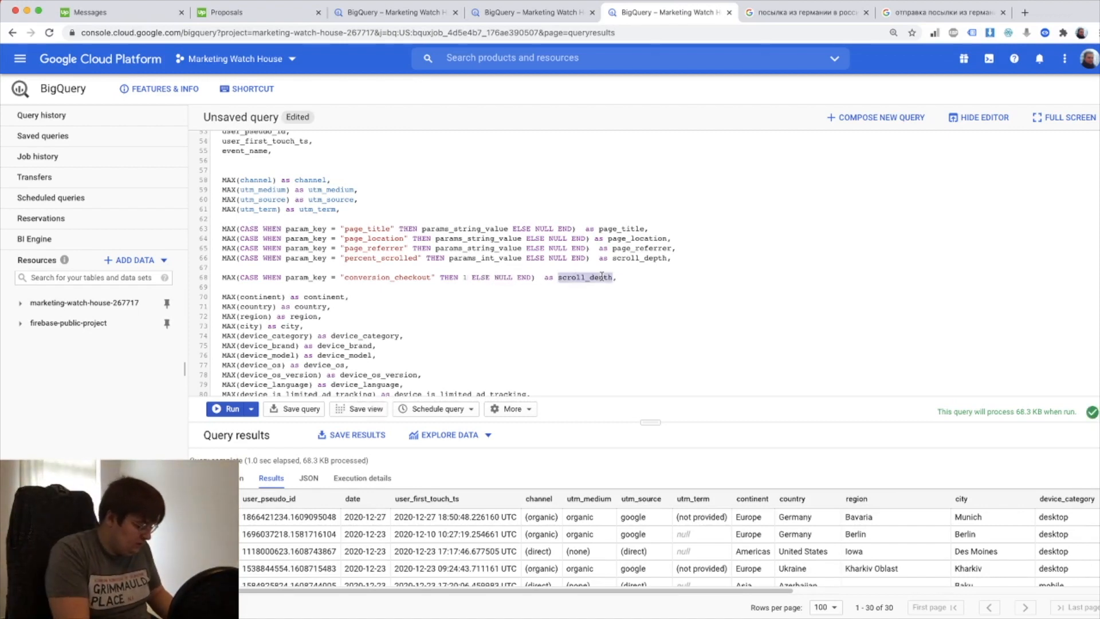
{"action": "type", "text": "nmber_of_c"}
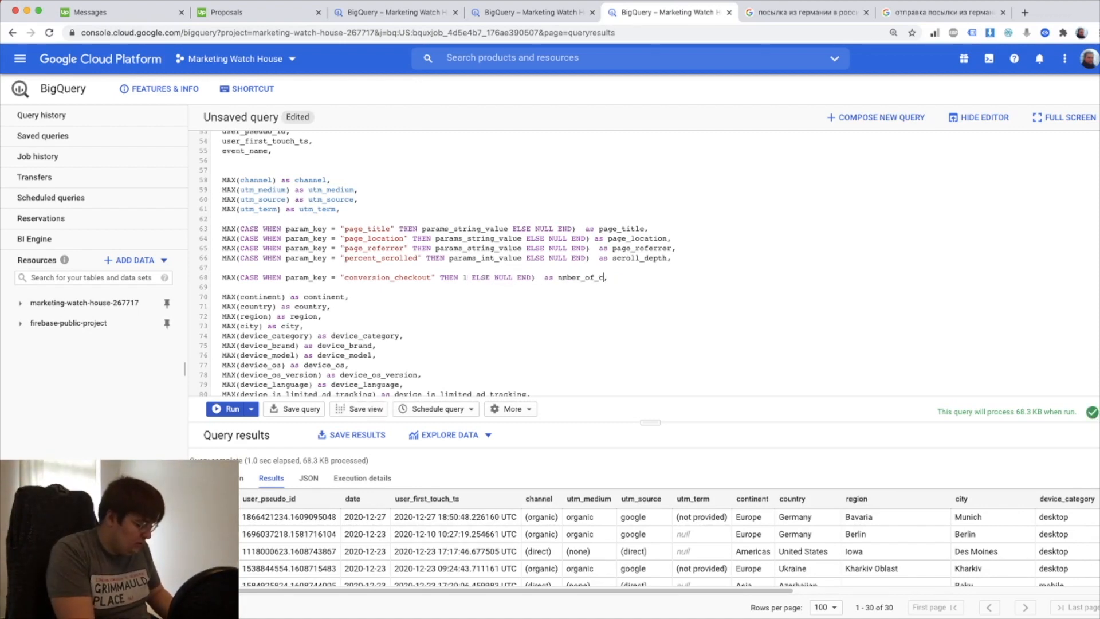
{"action": "type", "text": "onversions,"}
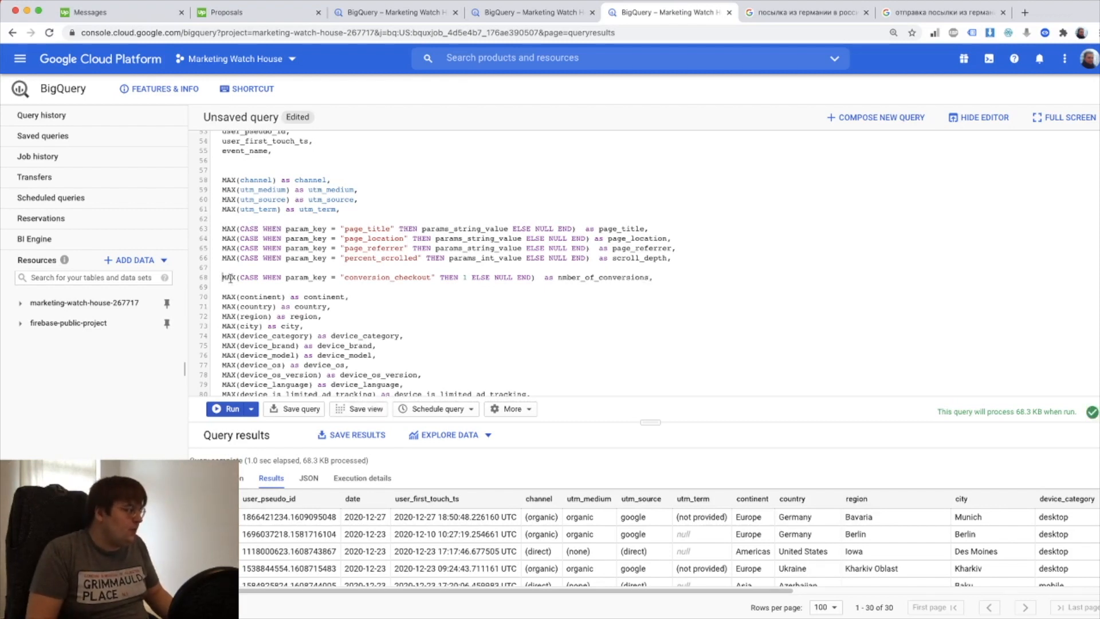
{"action": "type", "text": "IFNULL("}
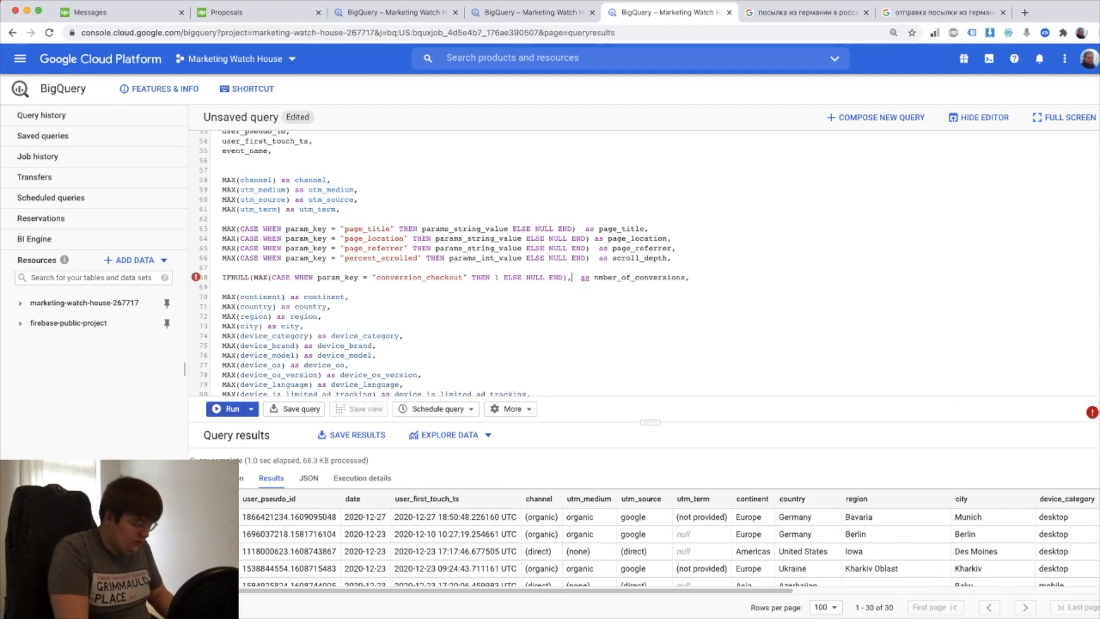
{"action": "type", "text": "0"}
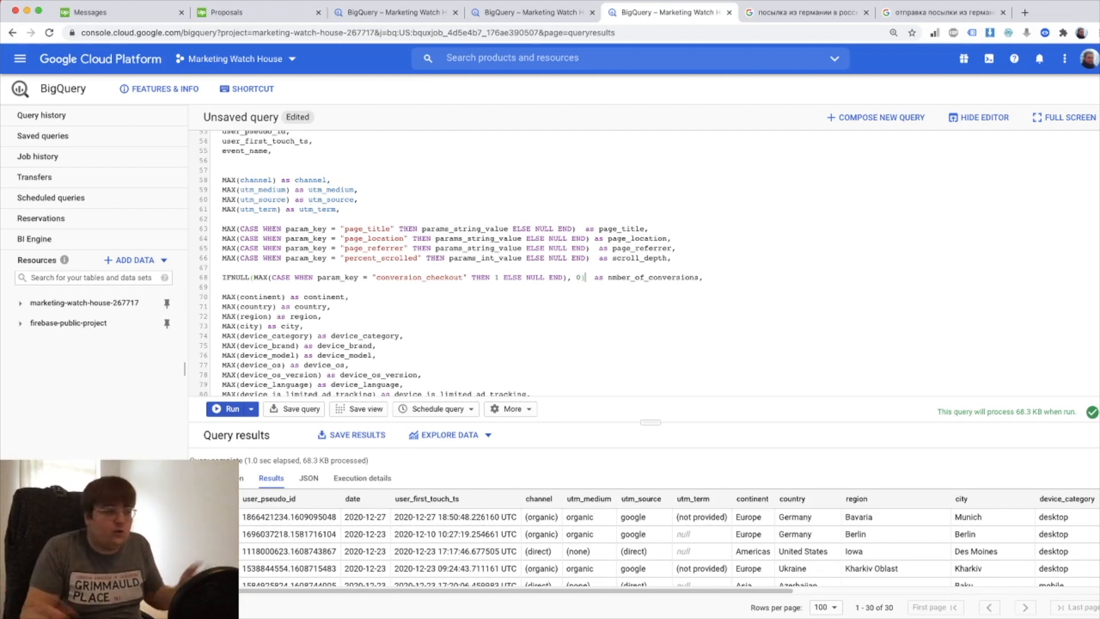
{"action": "double_click", "coordinate": [653, 278]}
{"action": "type", "text": "u"}
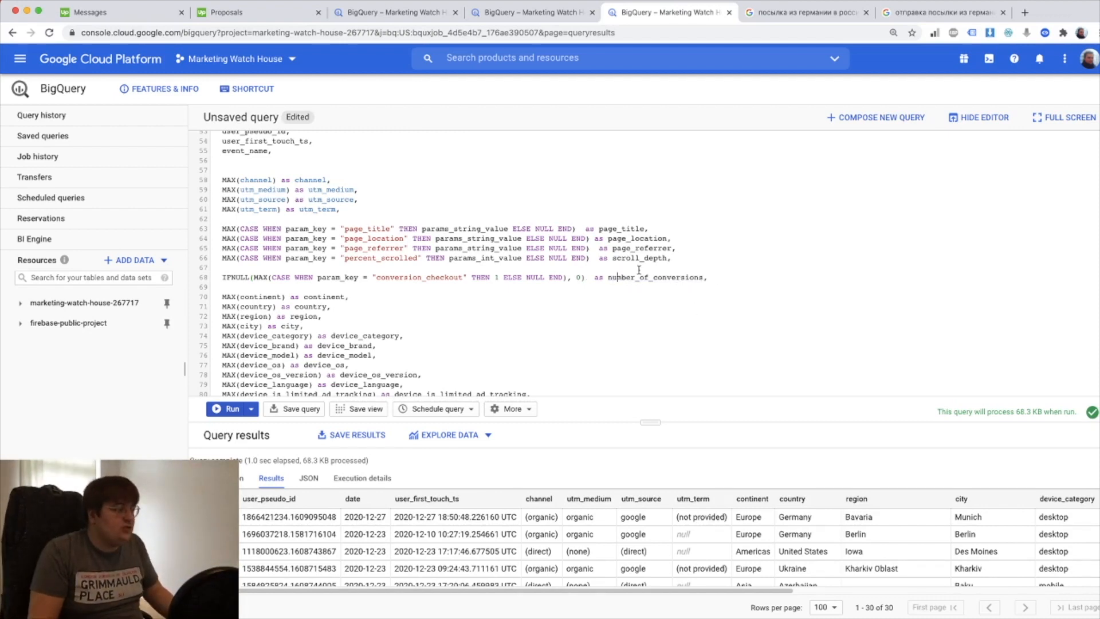
Step: Add SUM(number_of_conversions) to the sessions block and begin its alias
{"action": "scroll", "scroll_direction": "down", "scroll_amount": 3}
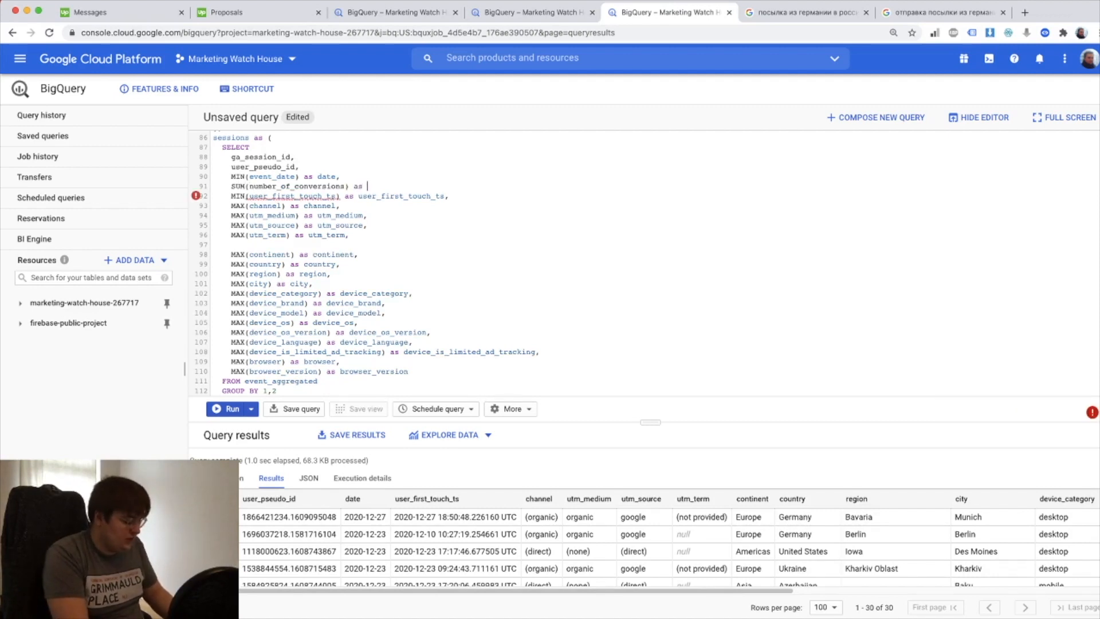
{"action": "type", "text": "nu"}
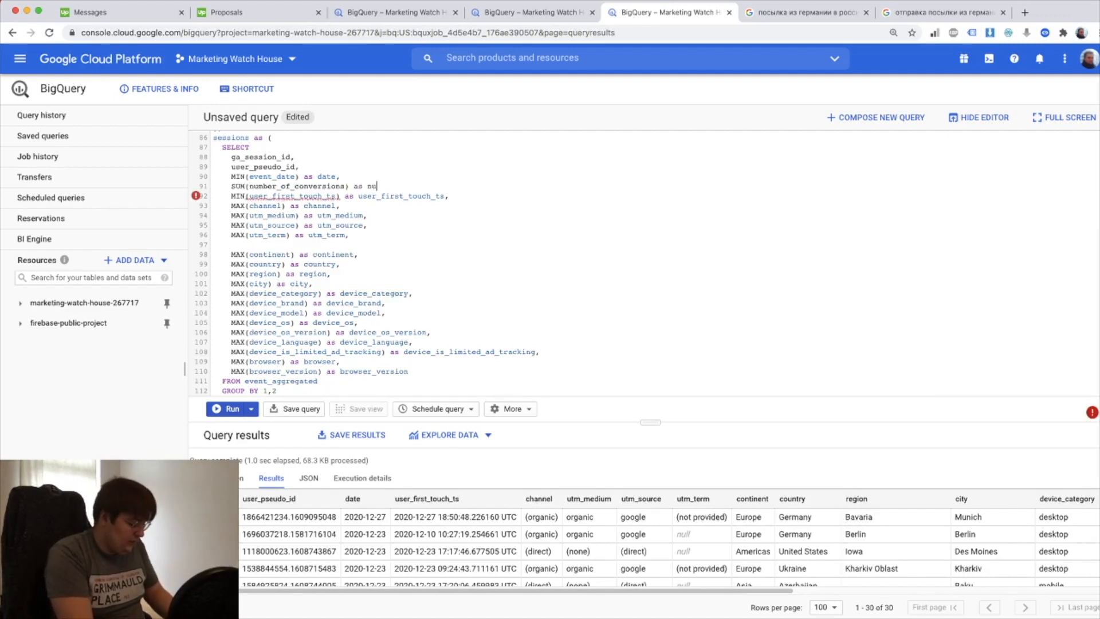